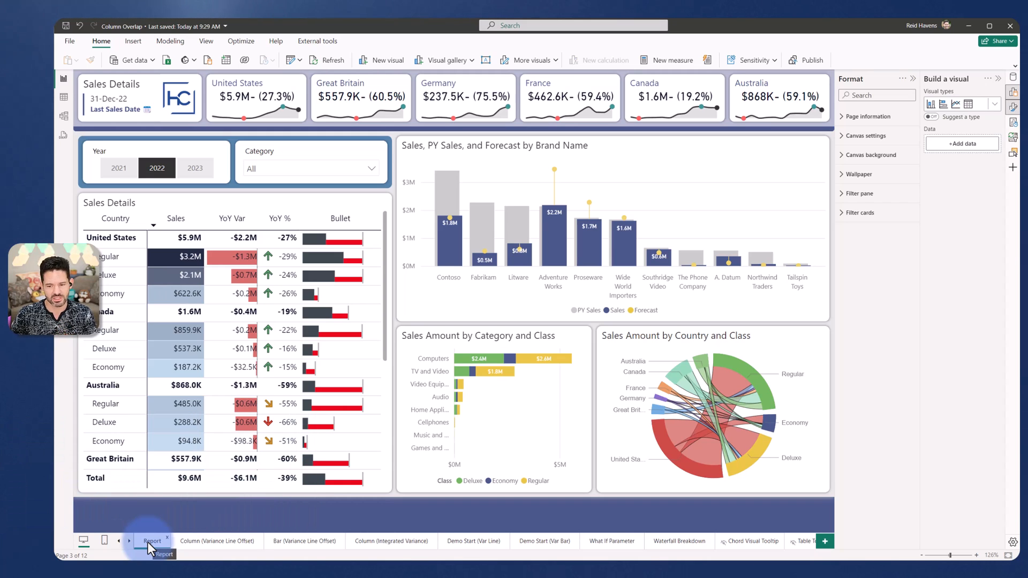
mouse_move(469, 150)
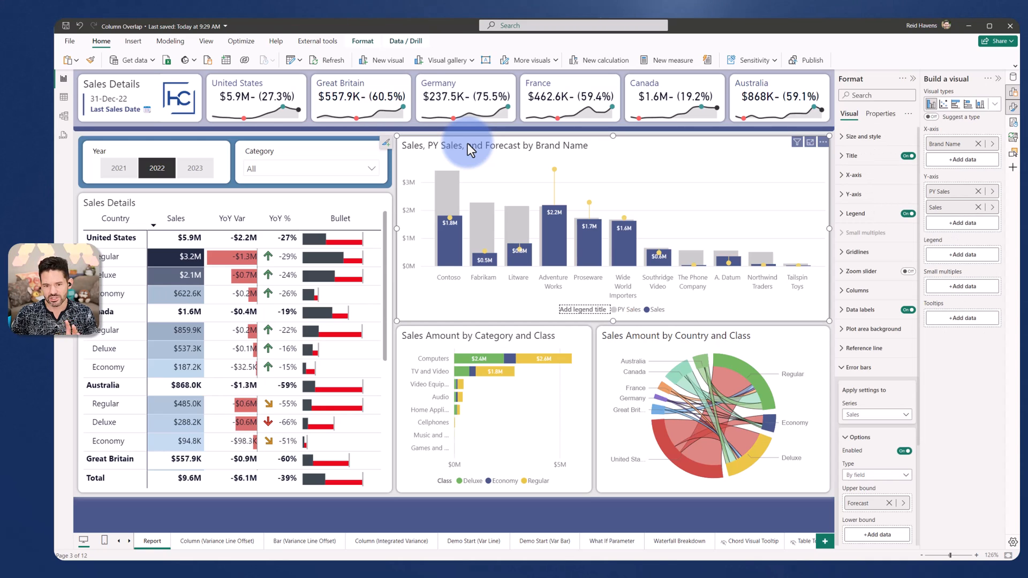
mouse_move(451, 245)
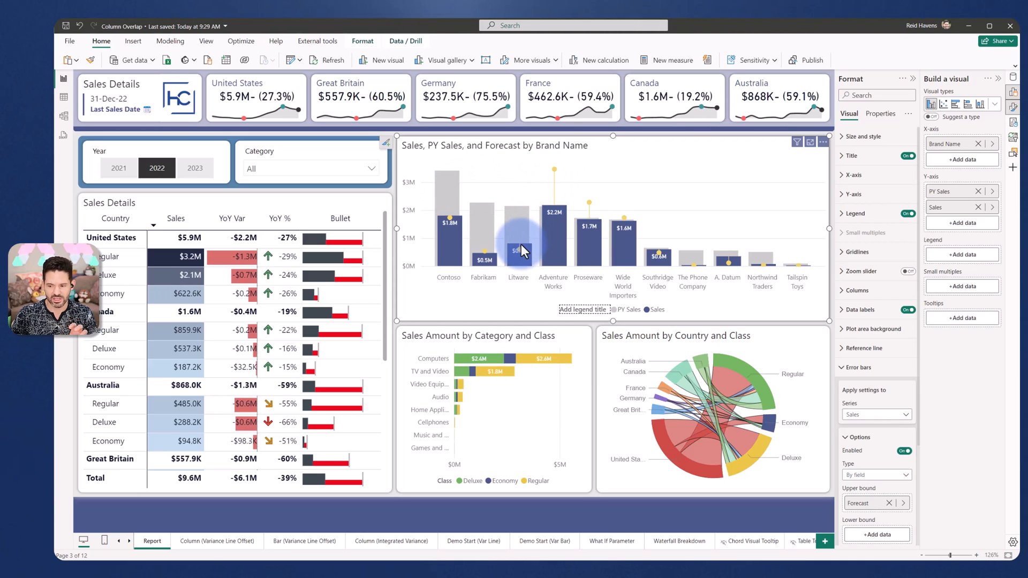
mouse_move(518, 249)
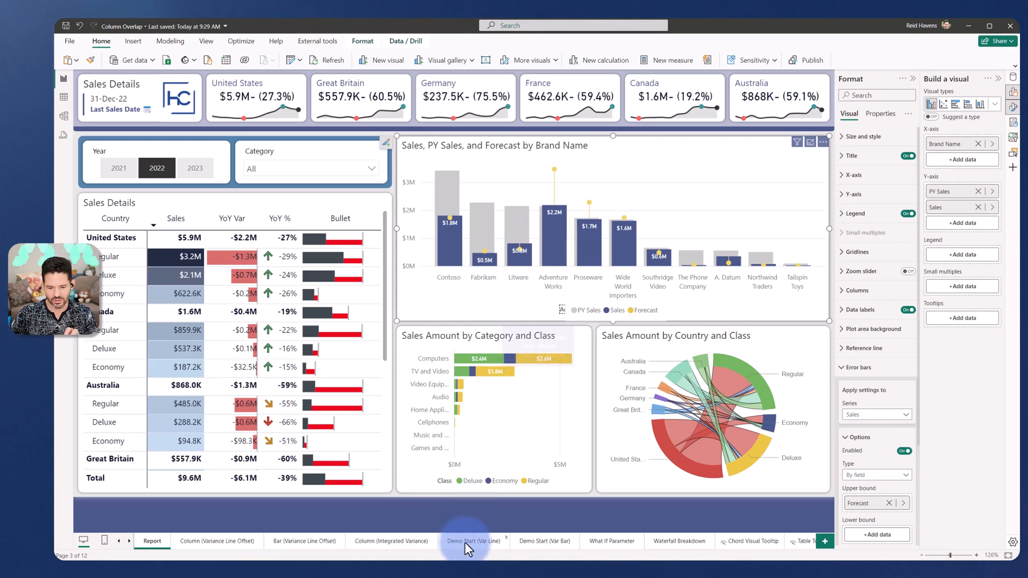
Step: On the Demo Start (Var Line) page, turn column Overlap on with 75% space between series
click(473, 541)
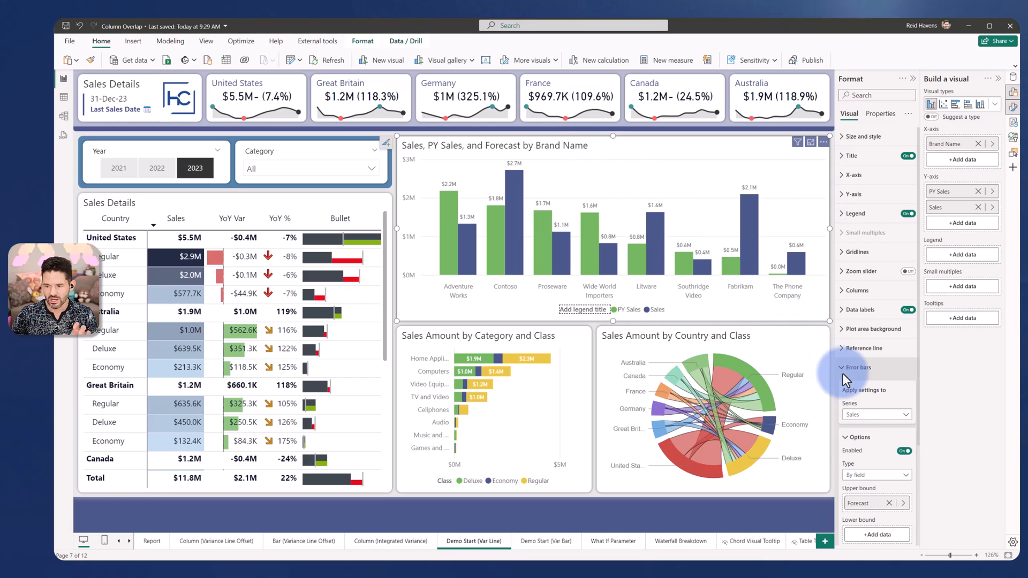
click(857, 290)
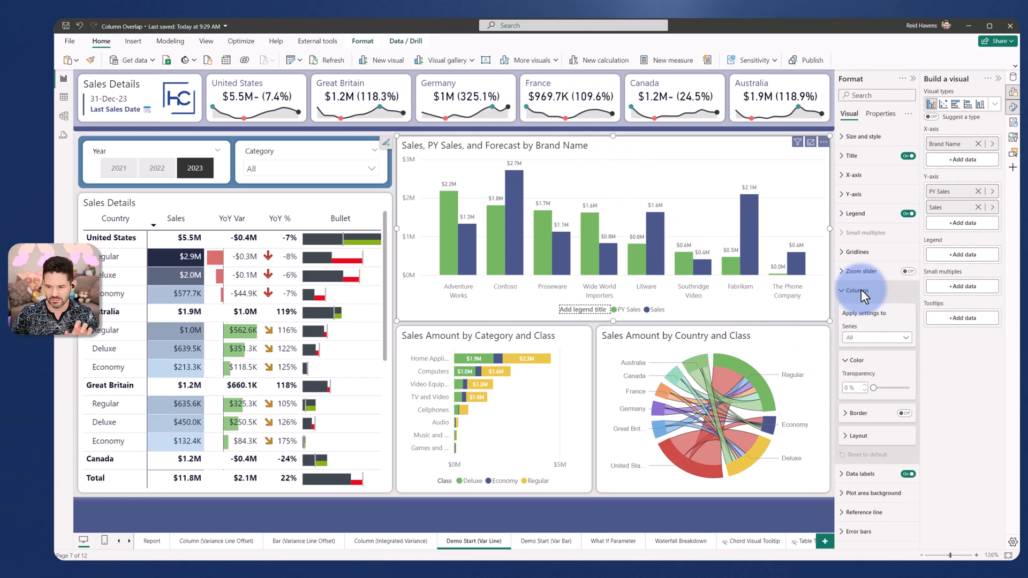
click(857, 290)
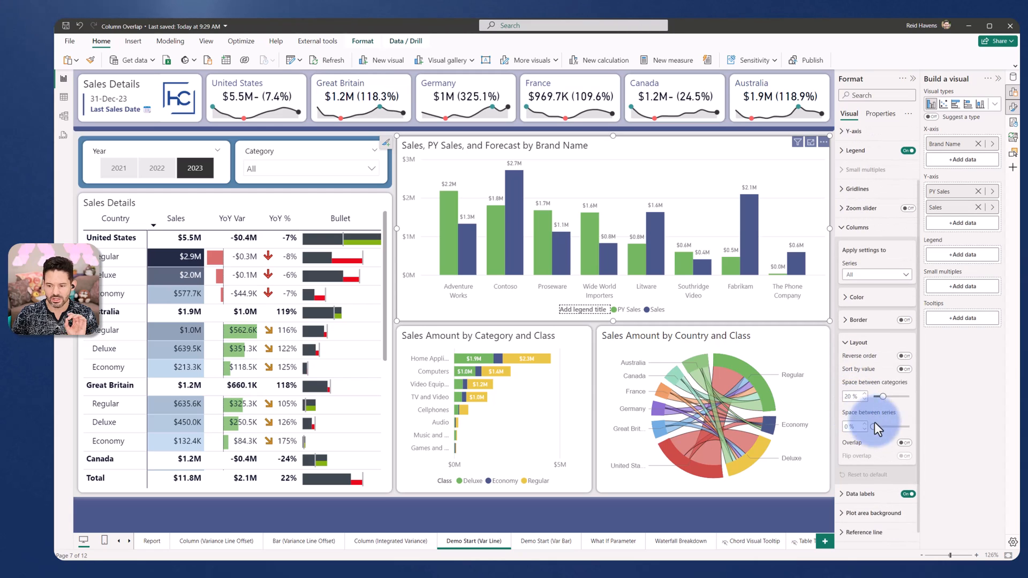
click(903, 443)
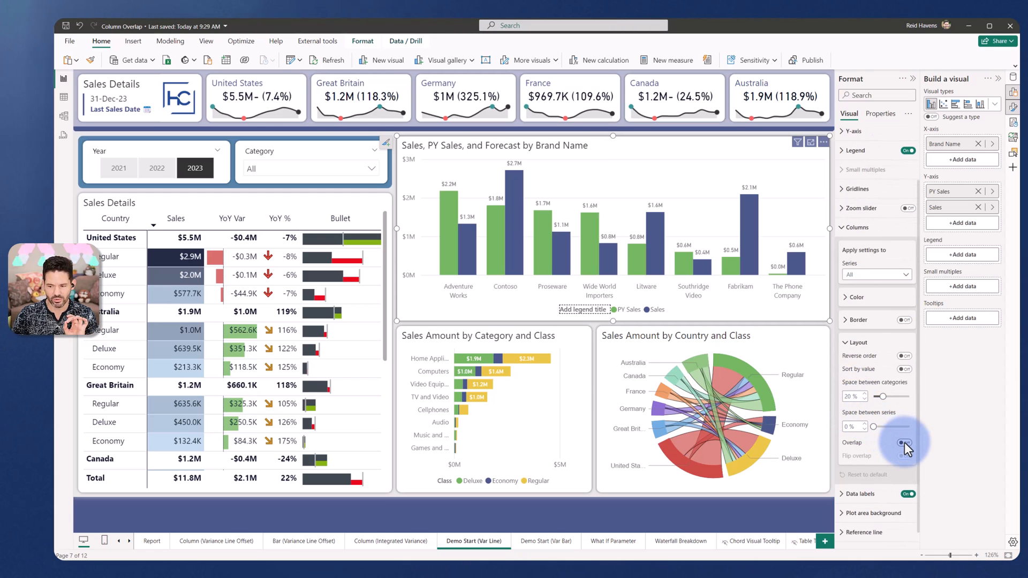
click(903, 443)
text(75)
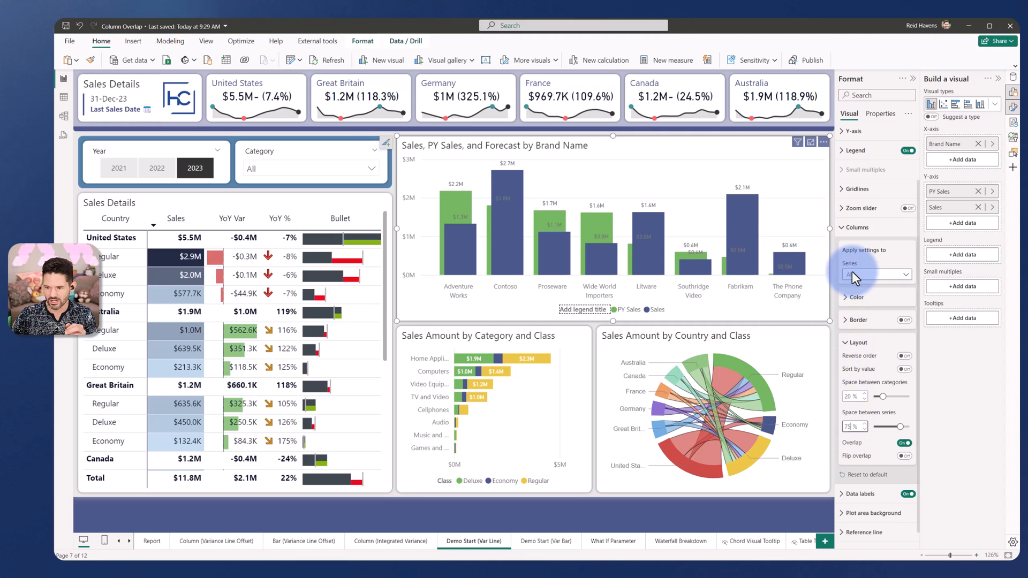
Step: Colour the PY Sales series grey, adjust data labels, and show the Data pane
click(876, 275)
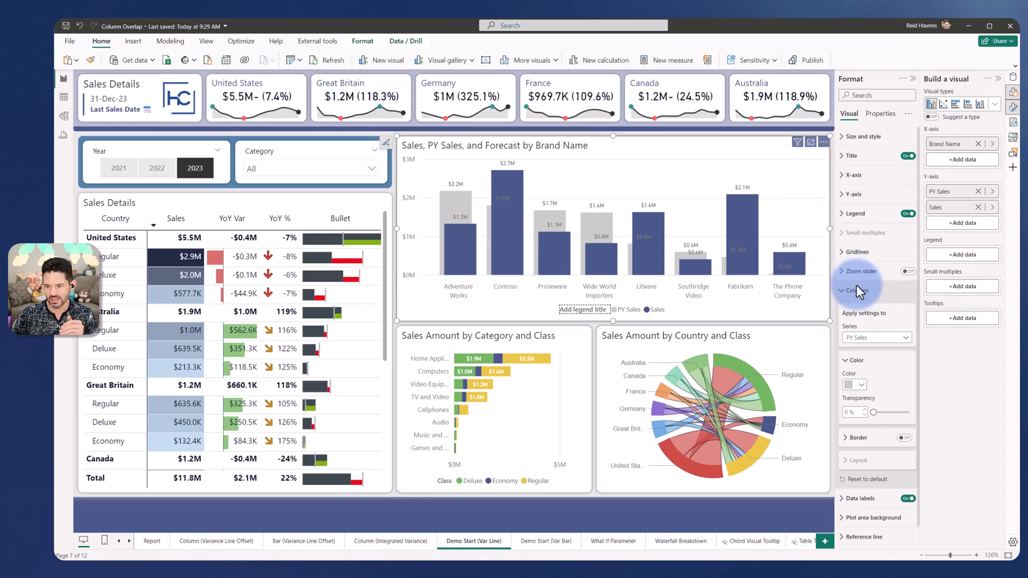
click(857, 309)
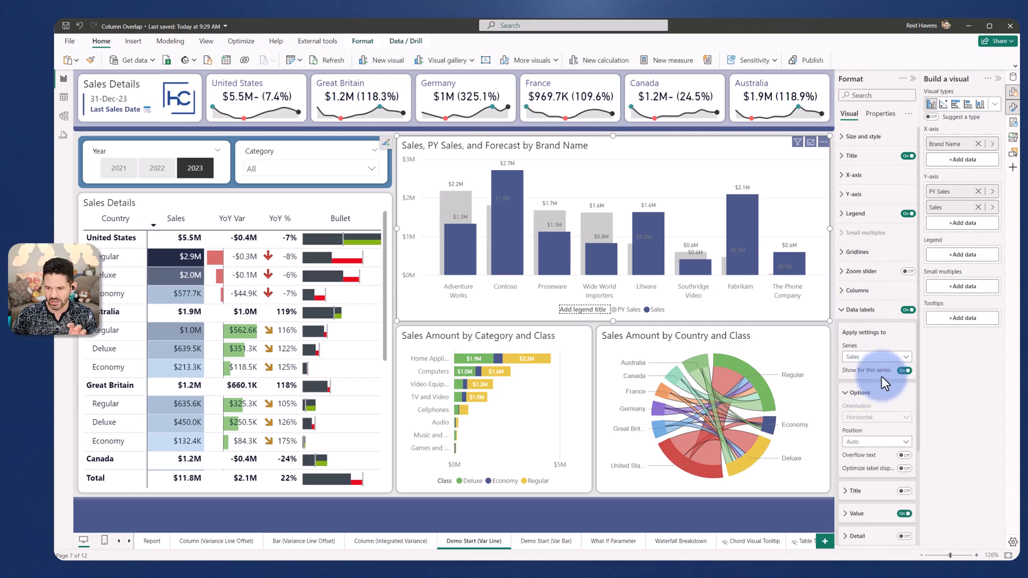
click(904, 370)
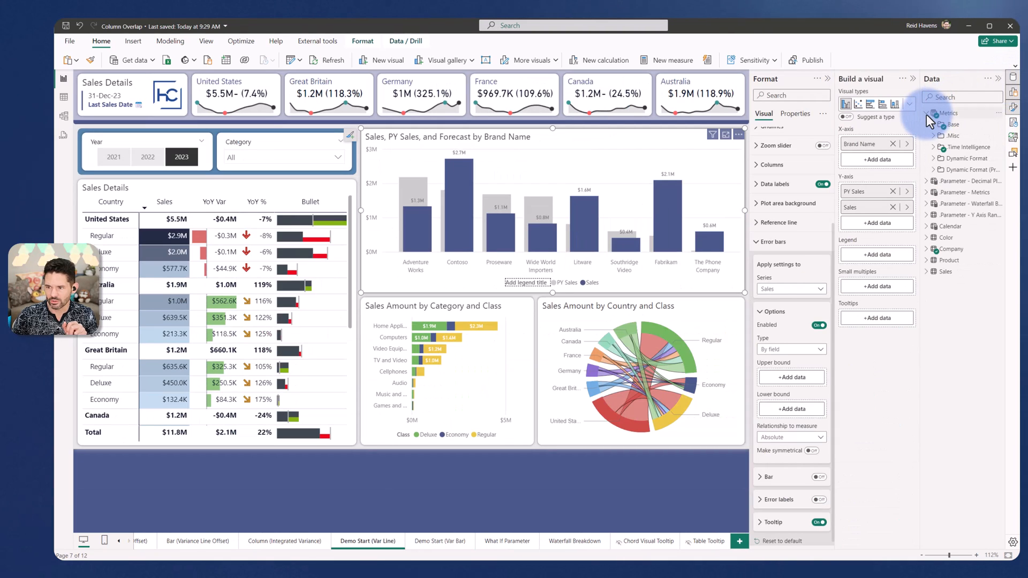
Step: Add Budget from Metrics > Base as the Sales error bar upper bound, with Bar on
click(928, 123)
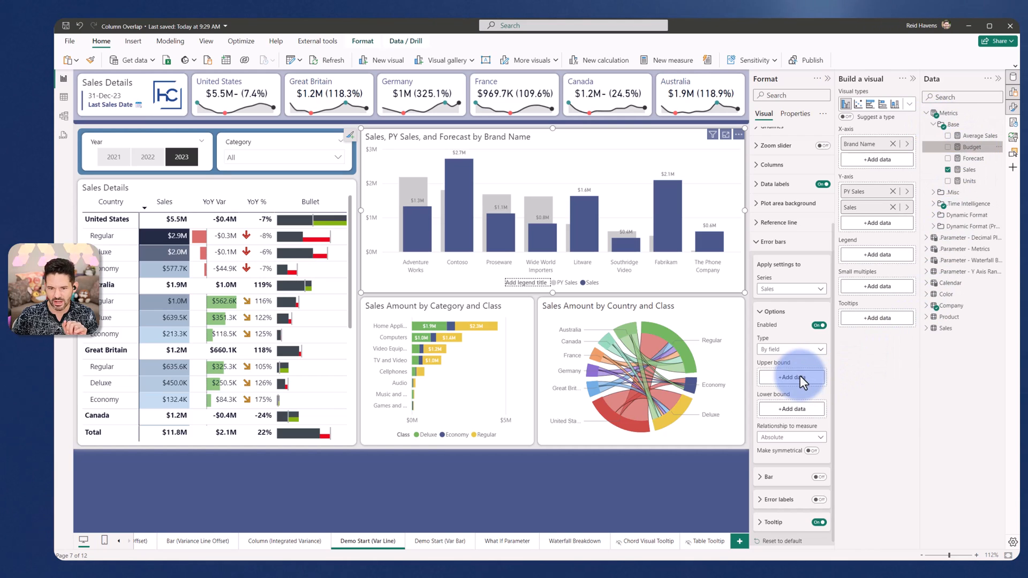
click(792, 377)
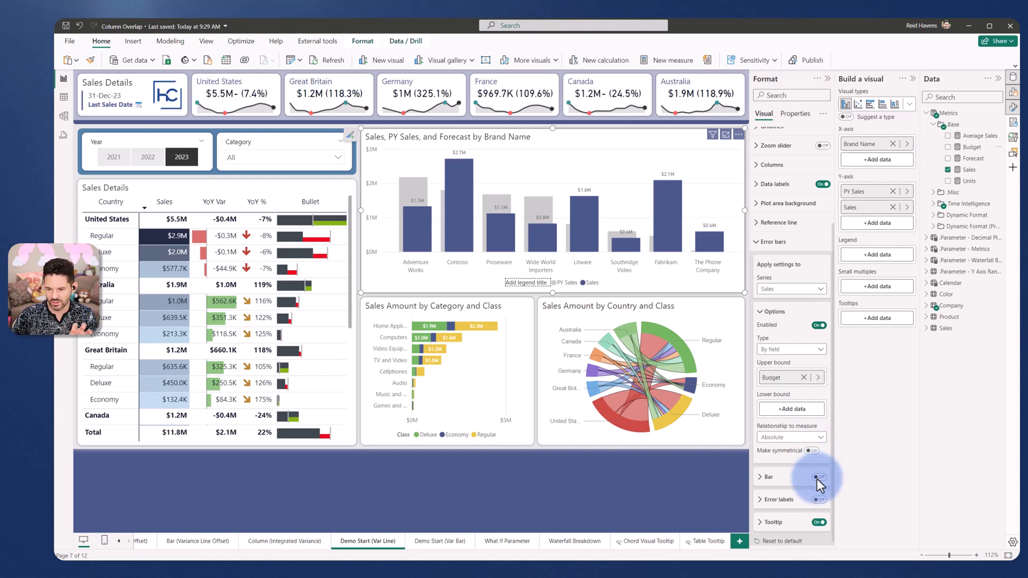
click(819, 476)
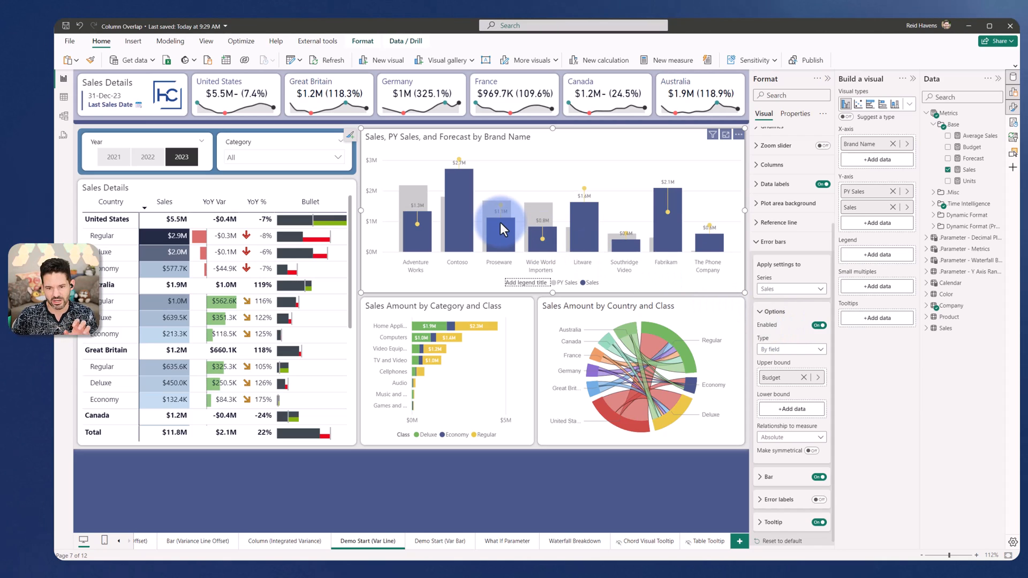
mouse_move(500, 229)
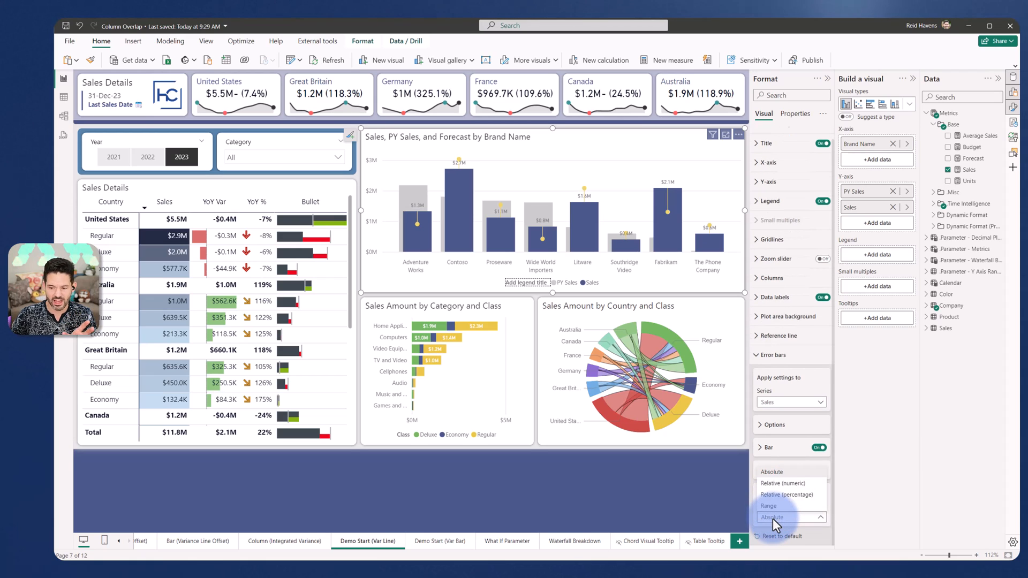
Step: Set the error bar tooltip label format to Relative (percentage), then deselect the chart
click(772, 517)
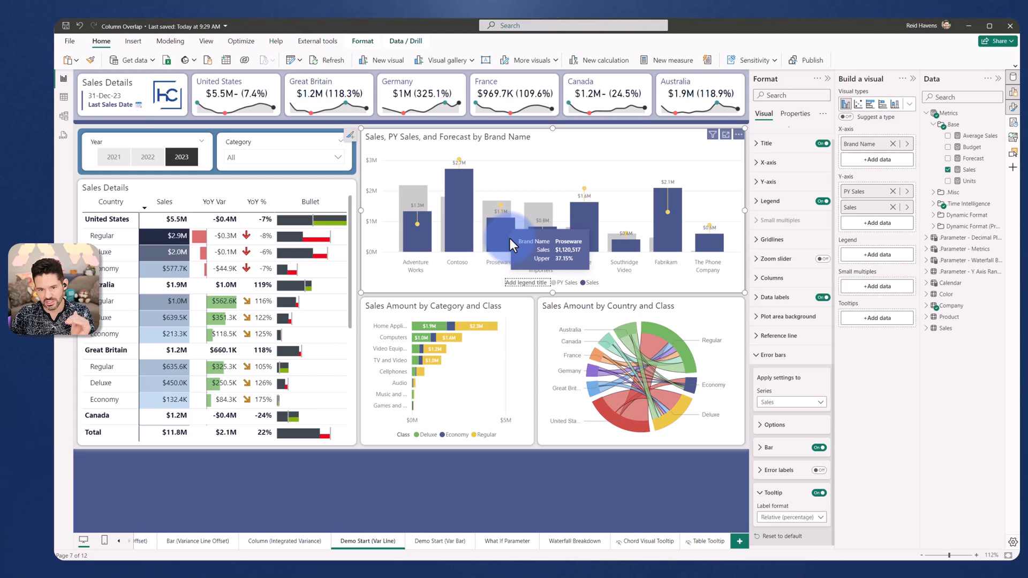
mouse_move(541, 246)
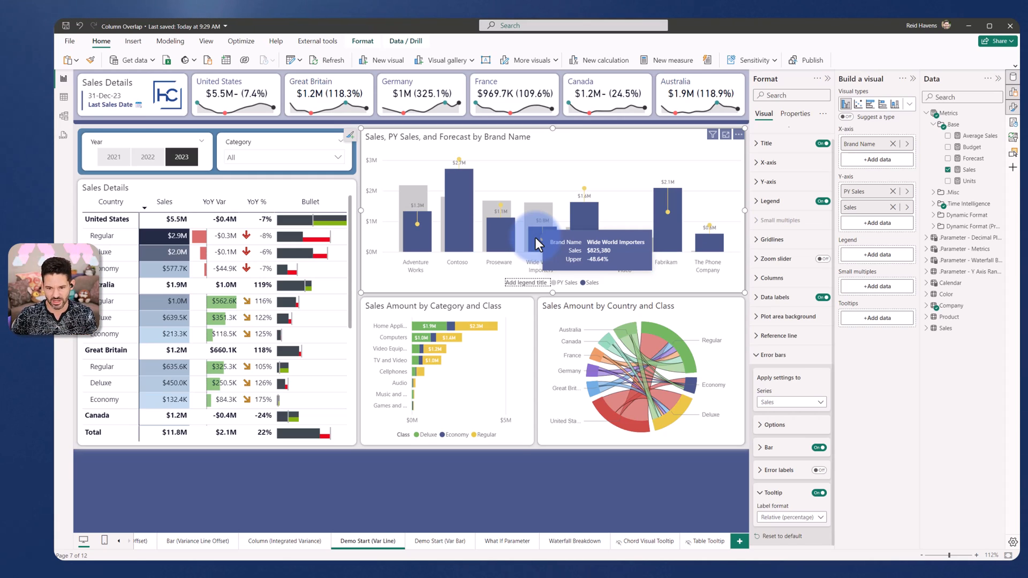
click(477, 490)
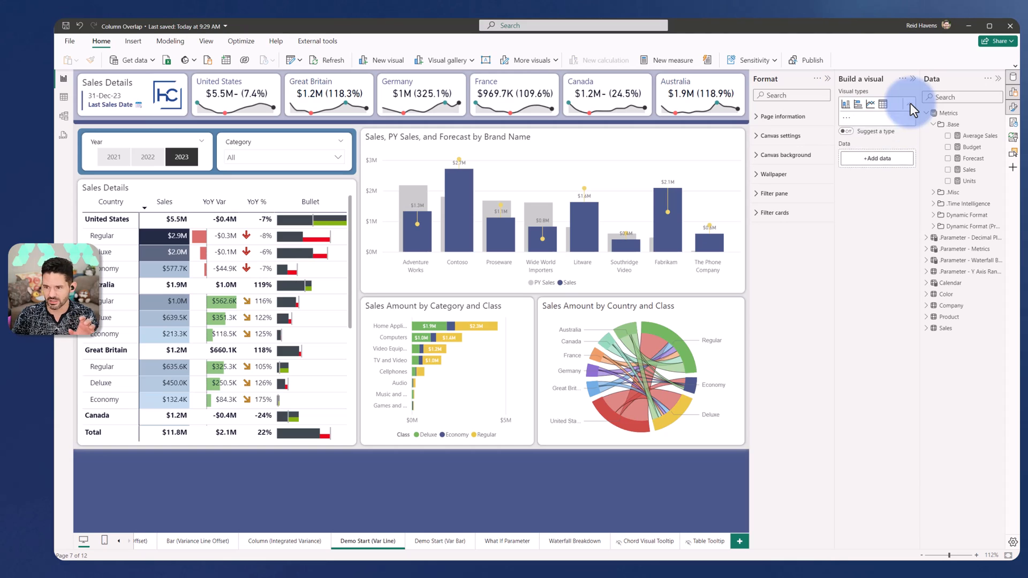
Step: Create a new visual holding Sales, PY Sales and Budget, with title off
click(911, 107)
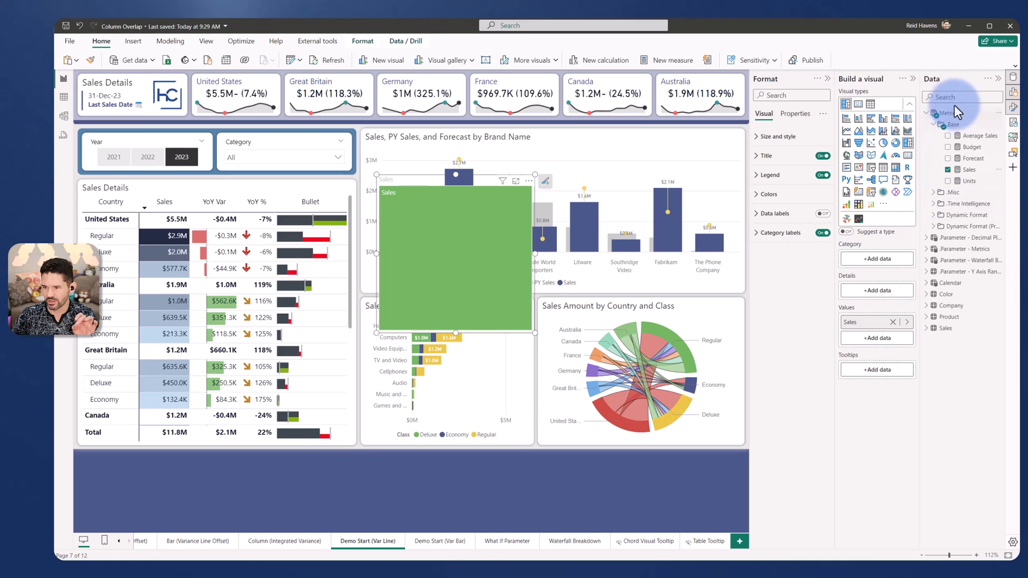
text(py)
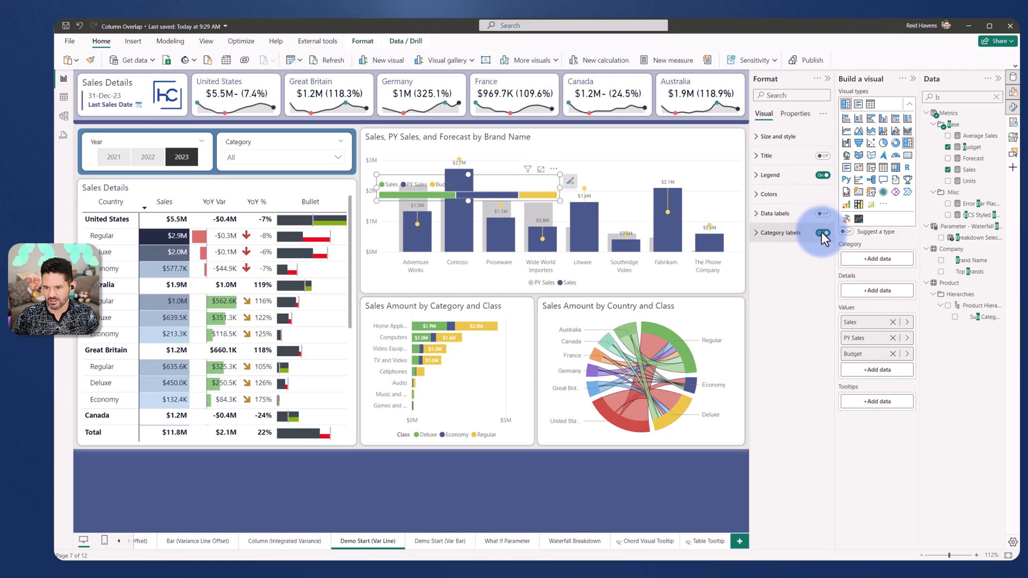
Step: Turn off category labels and tooltips, and set the background to 100% transparency
click(777, 136)
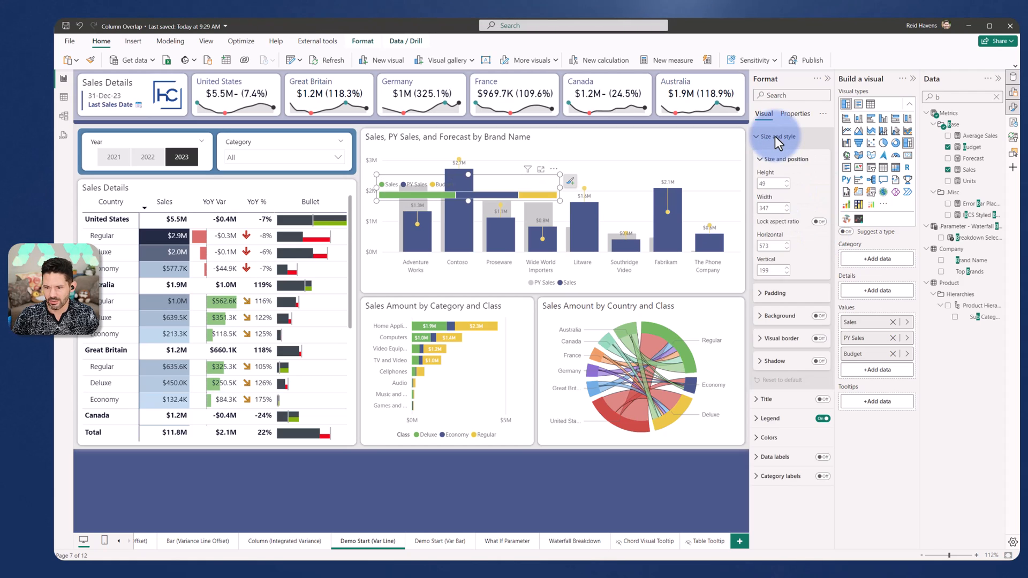
click(794, 113)
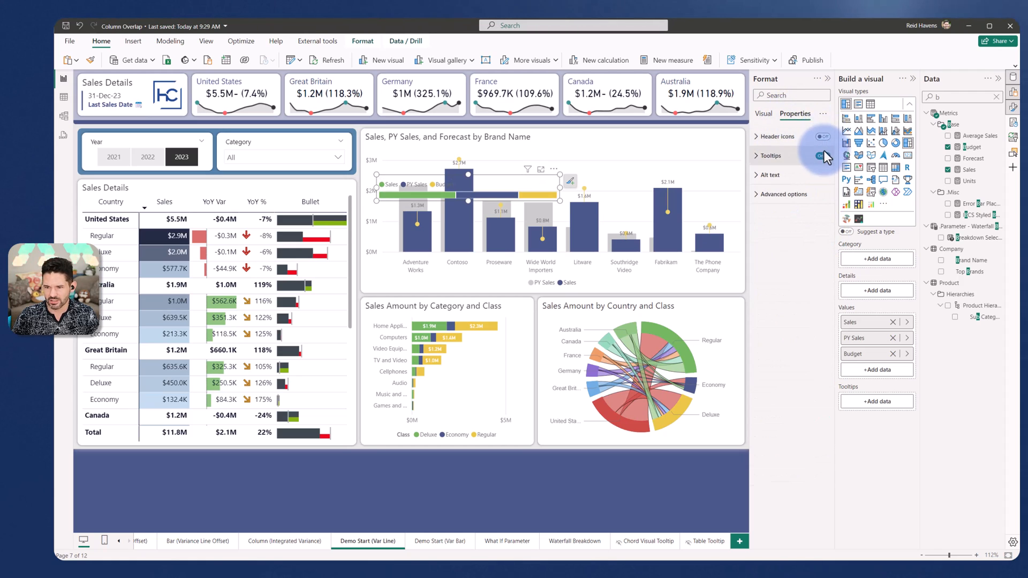
click(763, 113)
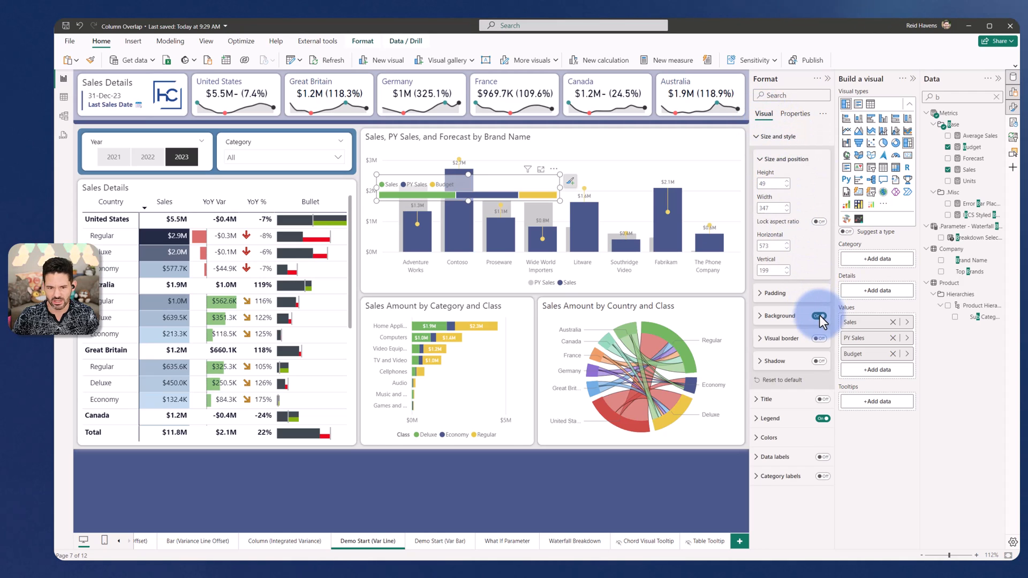
click(818, 316)
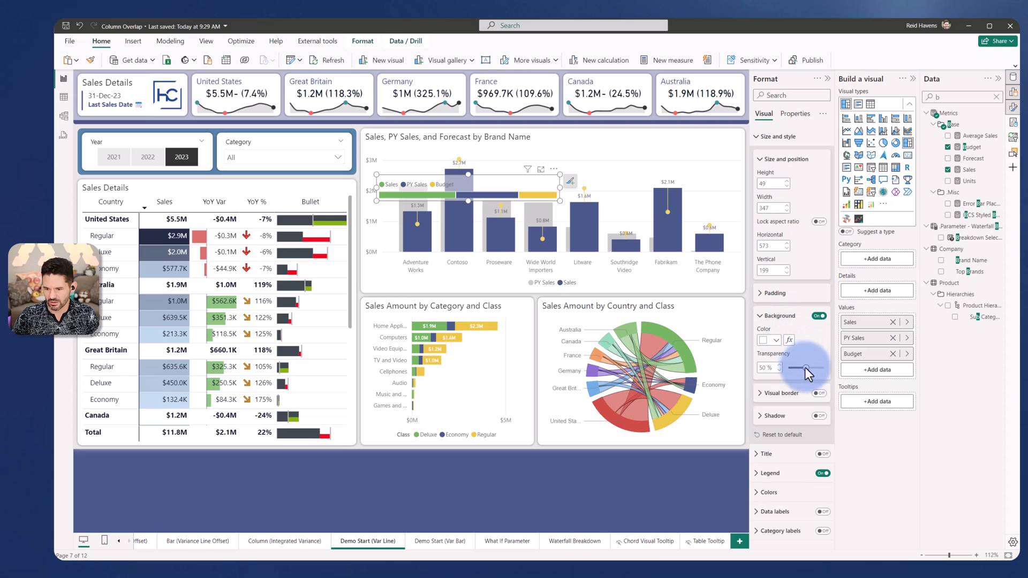
drag(806, 368, 824, 368)
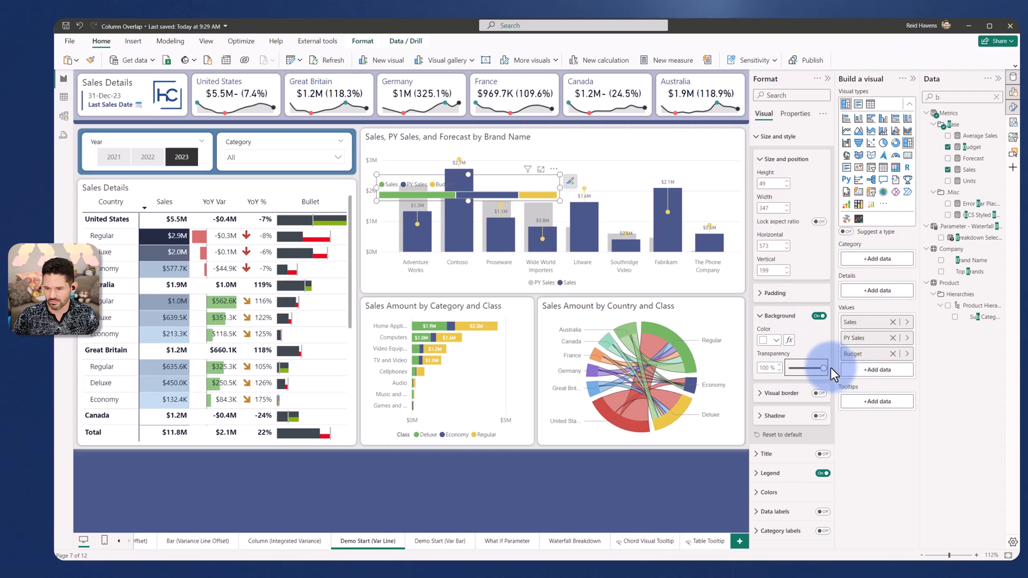
drag(806, 368, 778, 368)
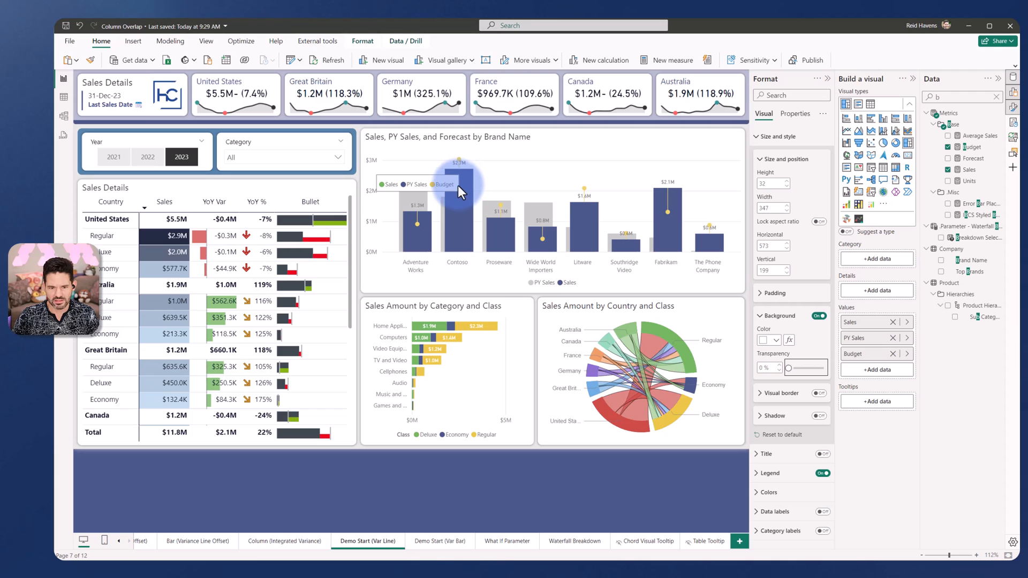
Step: Show the small visual's legend and match series colours: Sales navy, PY Sales grey, Budget yellow
click(558, 331)
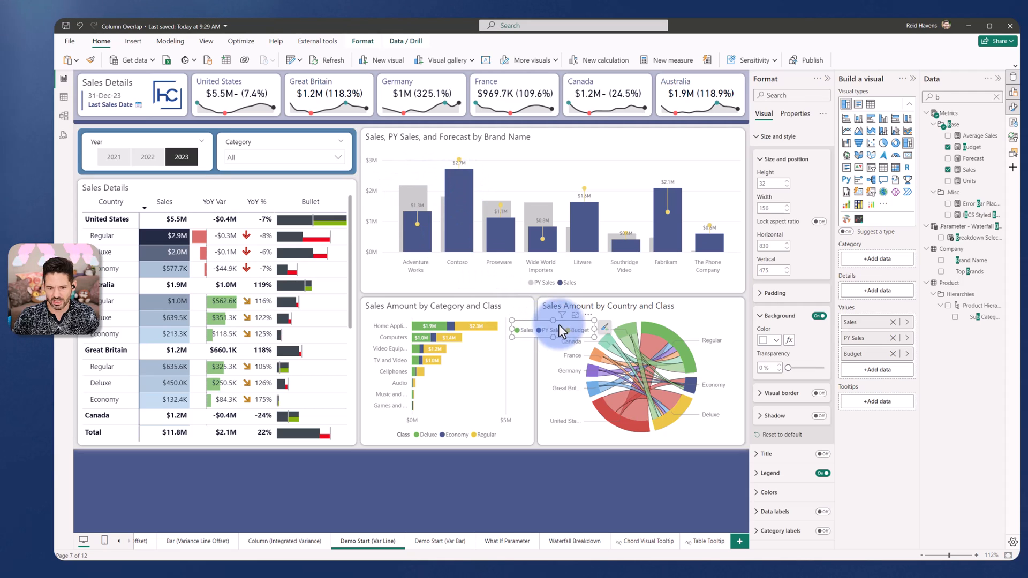
click(779, 159)
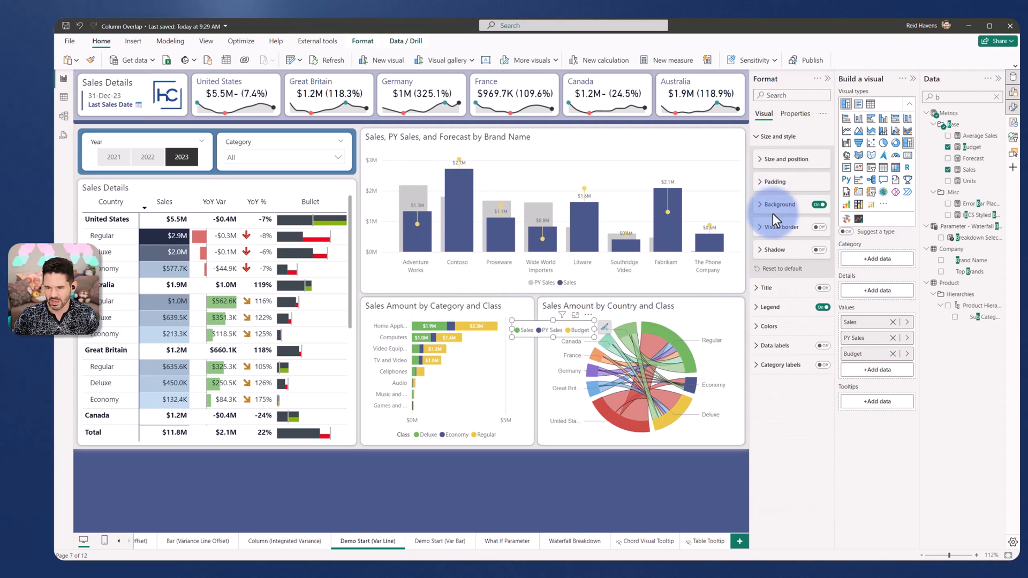
click(770, 307)
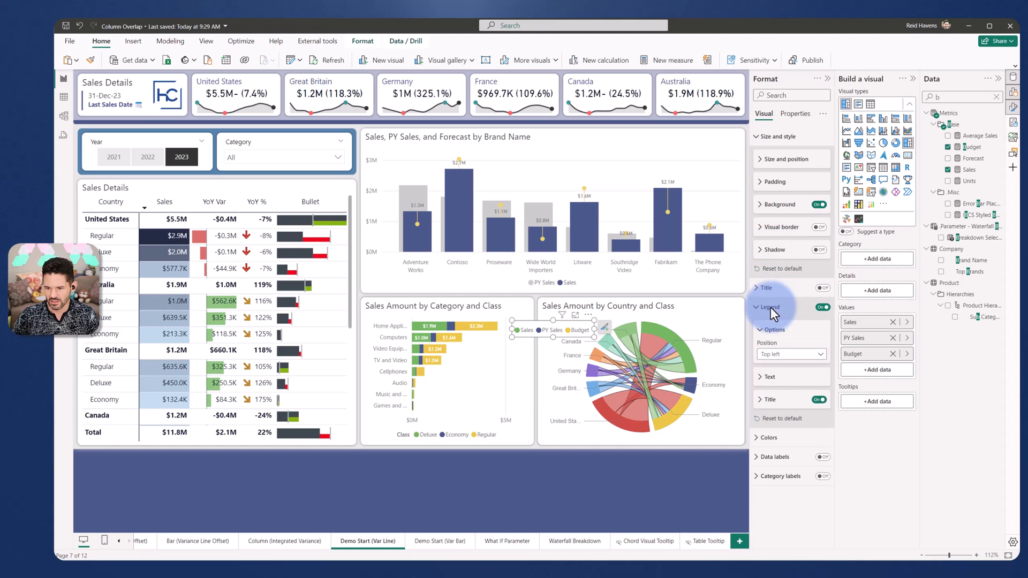
click(763, 383)
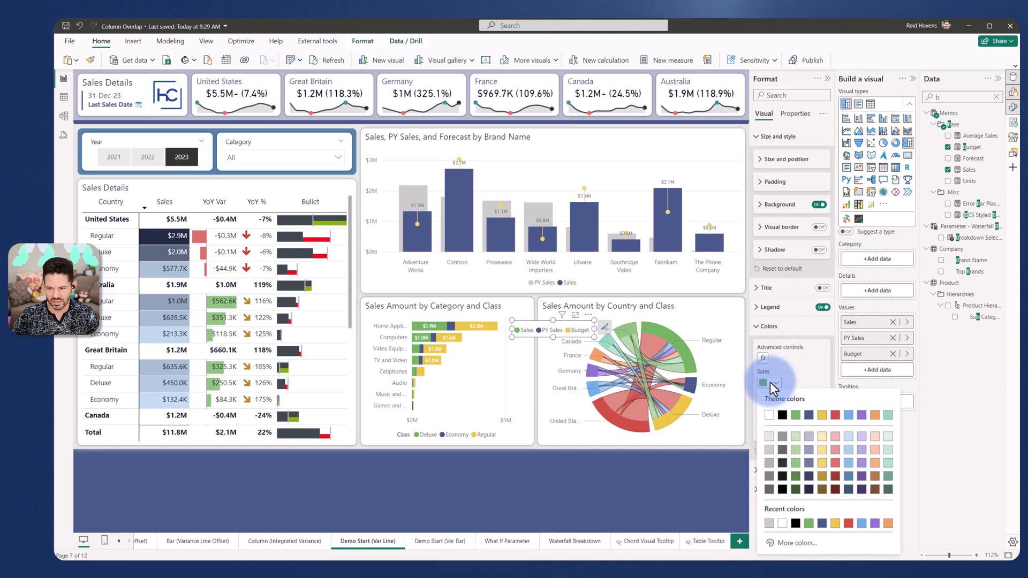
click(773, 409)
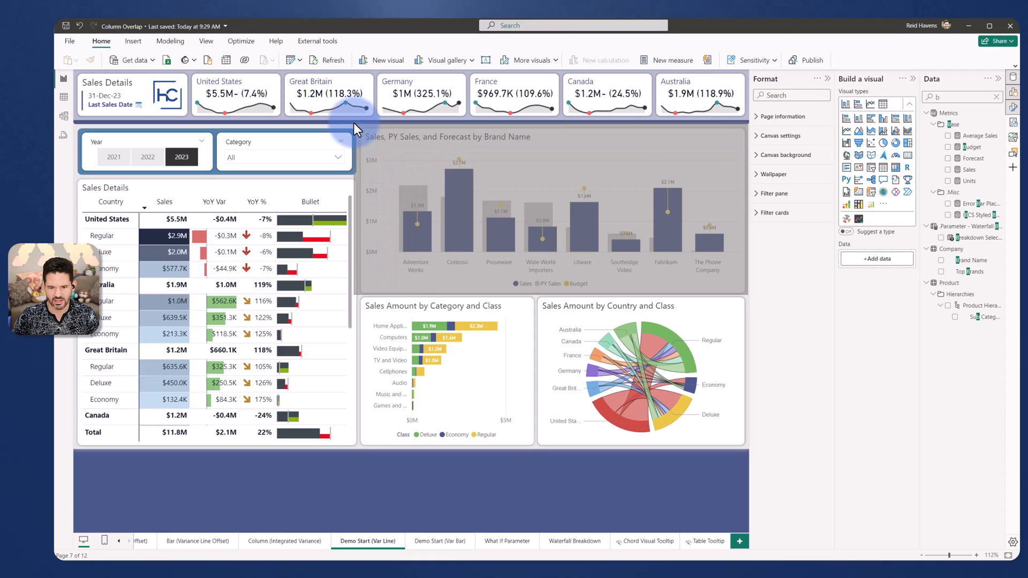
Step: Deselect all visuals and switch to the Demo Start (Var Bar) page
right_click(420, 144)
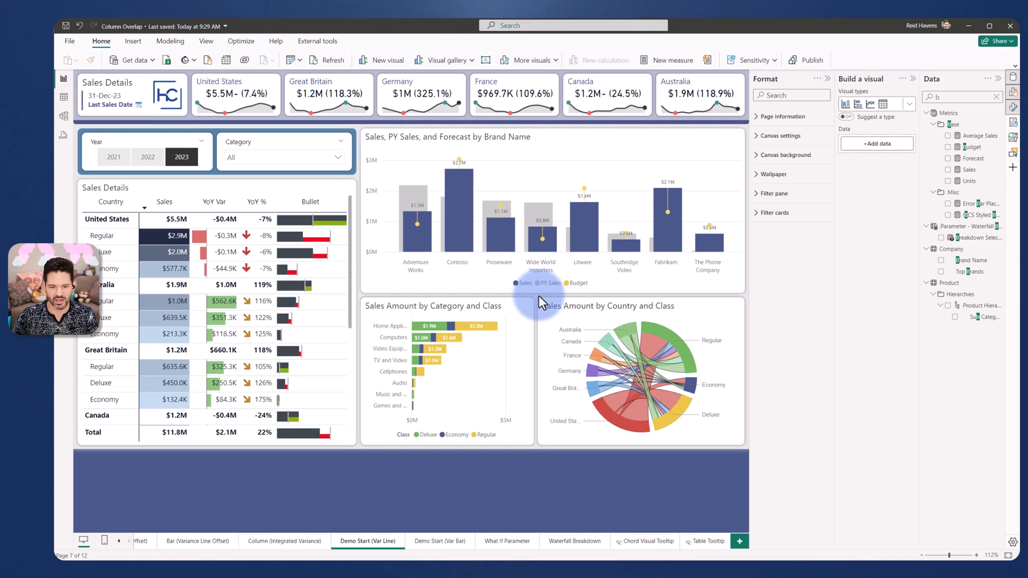
mouse_move(415, 210)
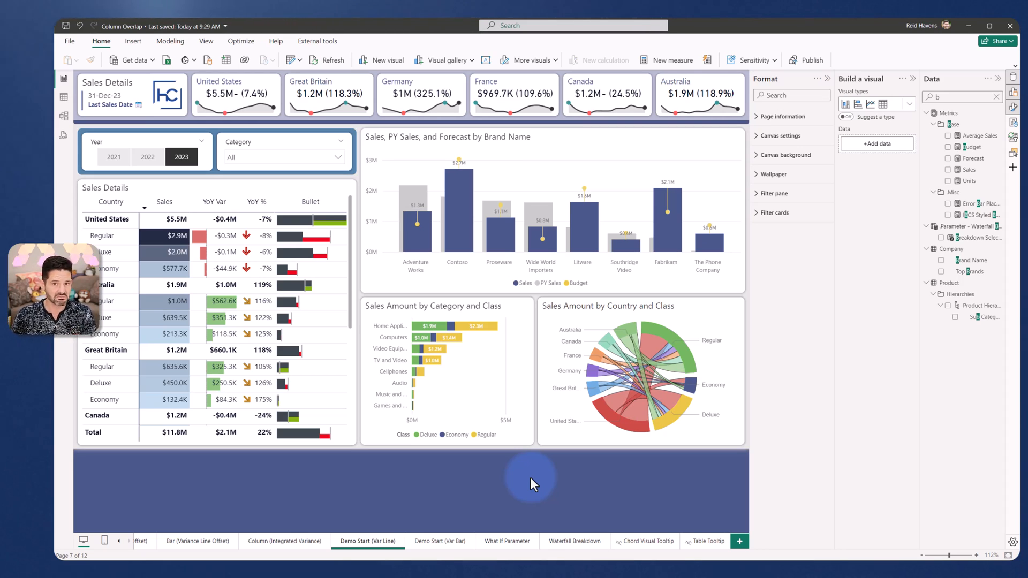
click(439, 541)
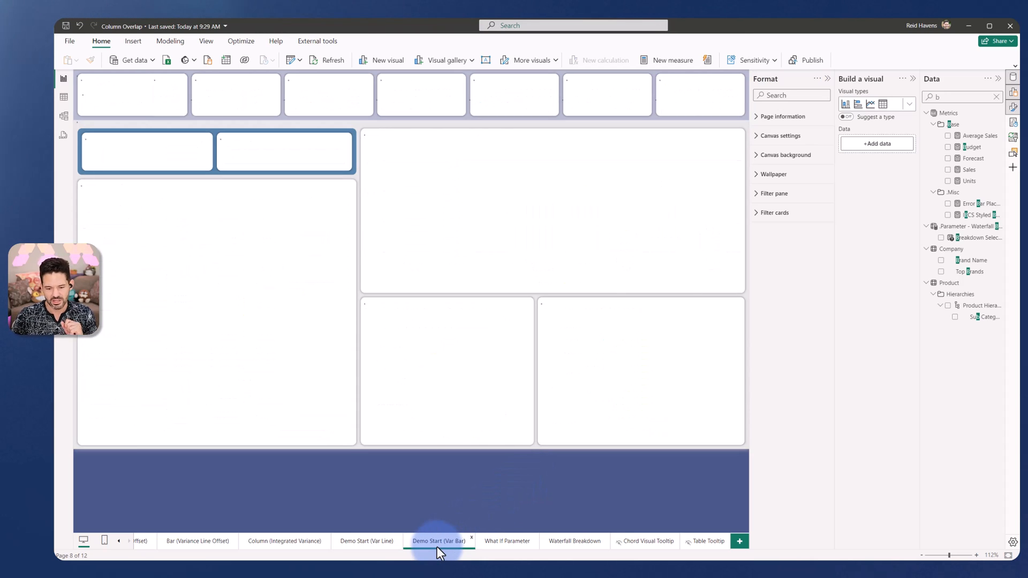
click(284, 541)
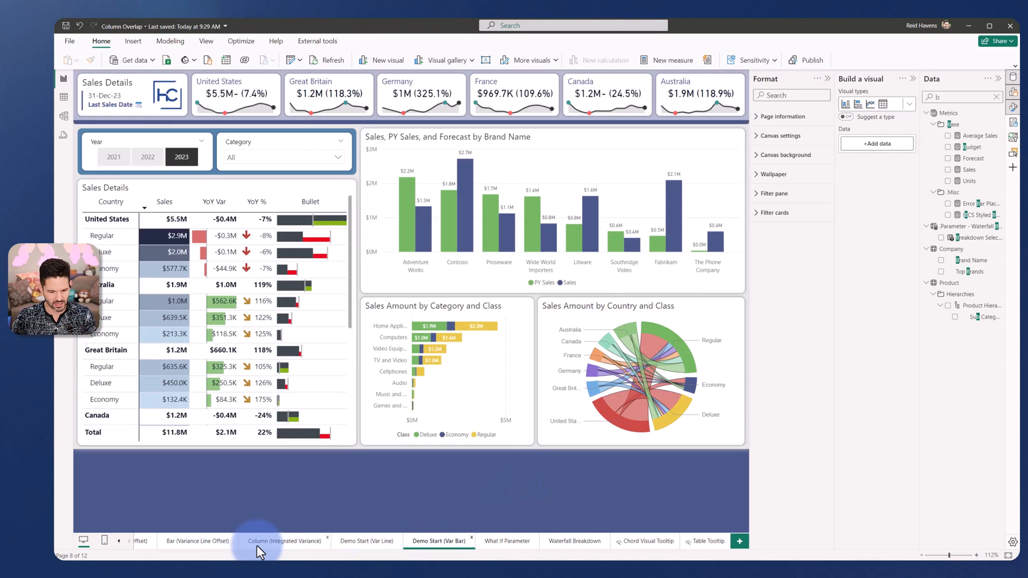
click(199, 541)
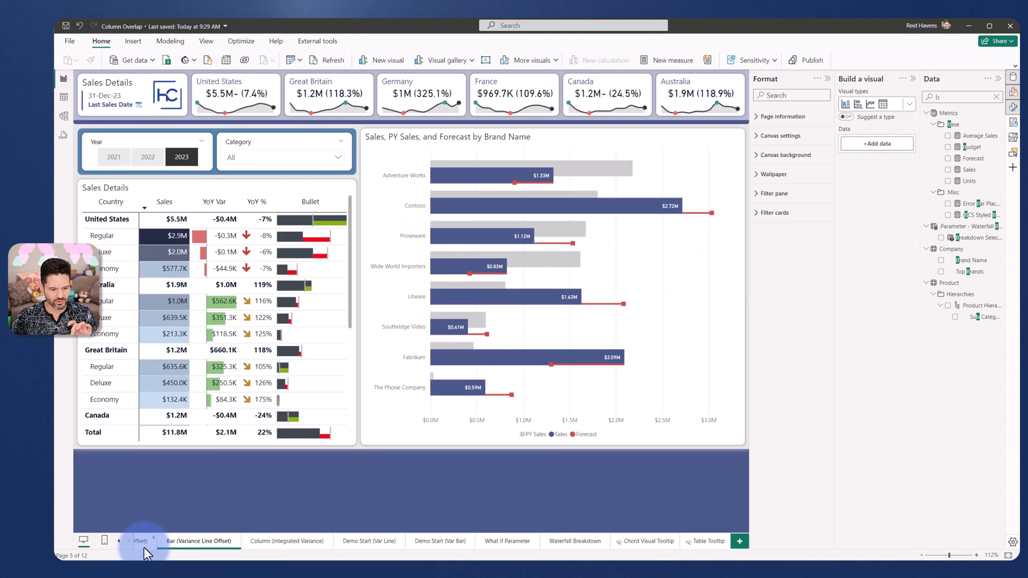
click(141, 541)
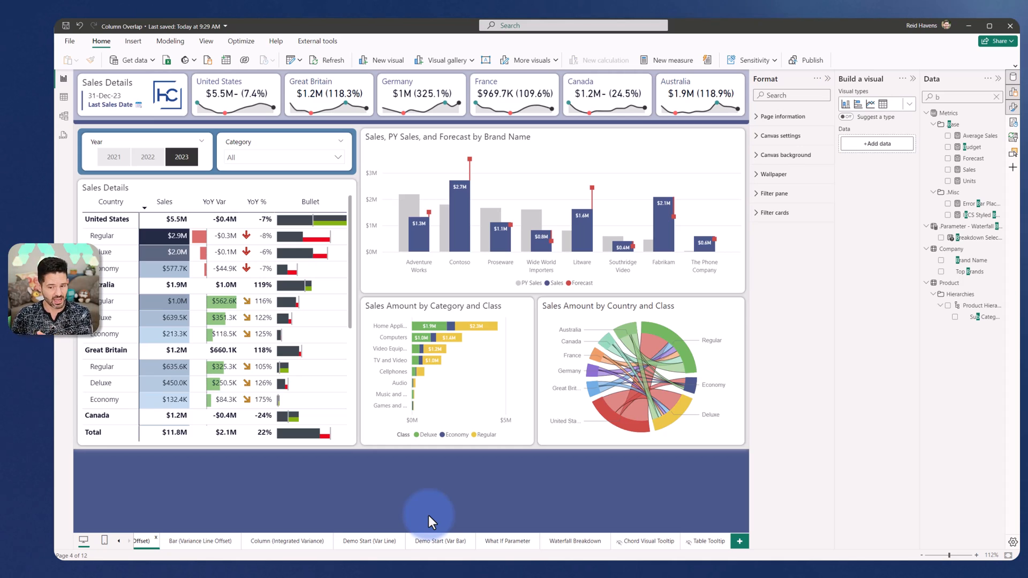
mouse_move(420, 230)
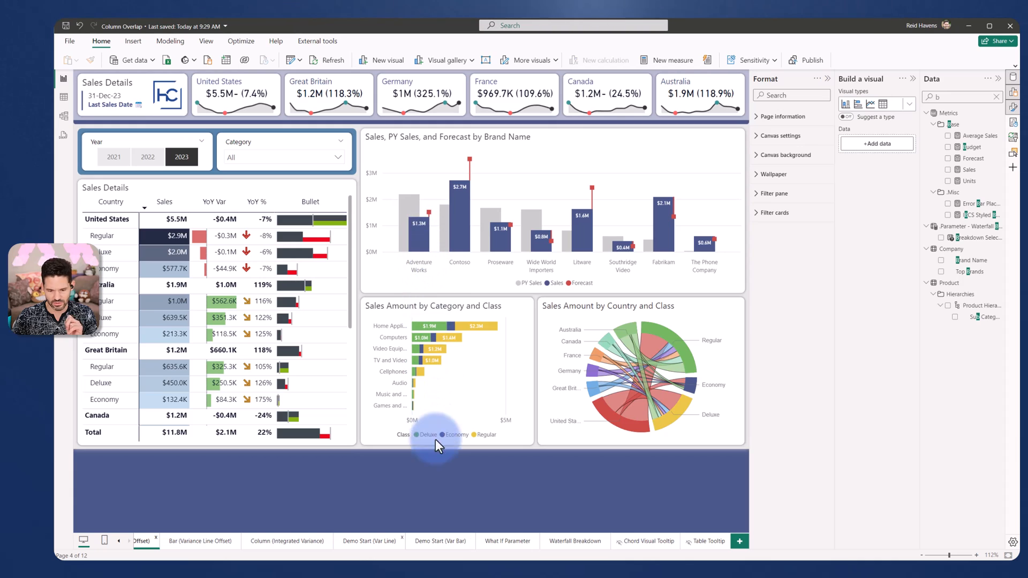
click(438, 541)
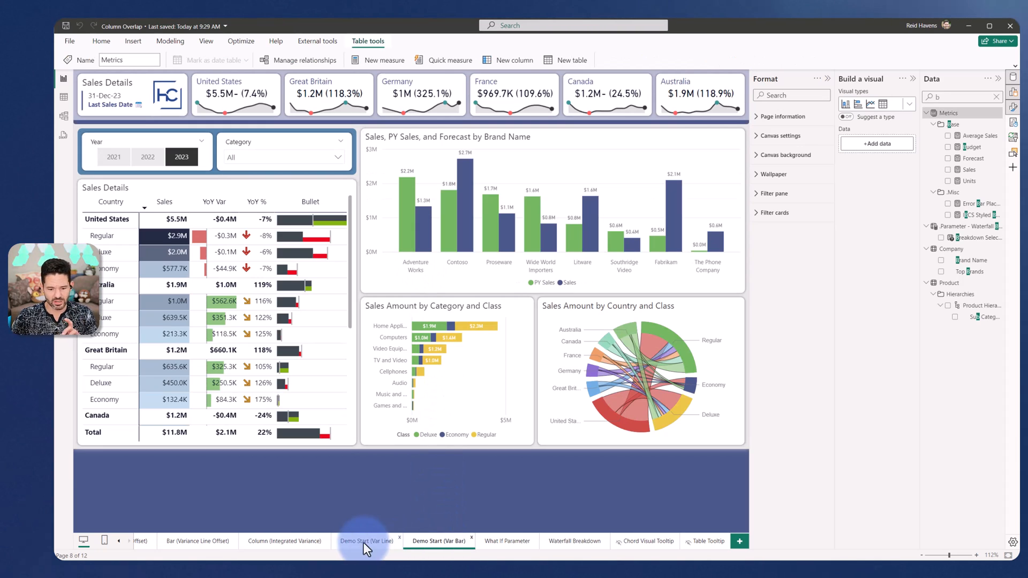
Step: Return to Demo Start (Var Line) and add Error Bar Placeholder to the column chart's Y-axis
click(366, 541)
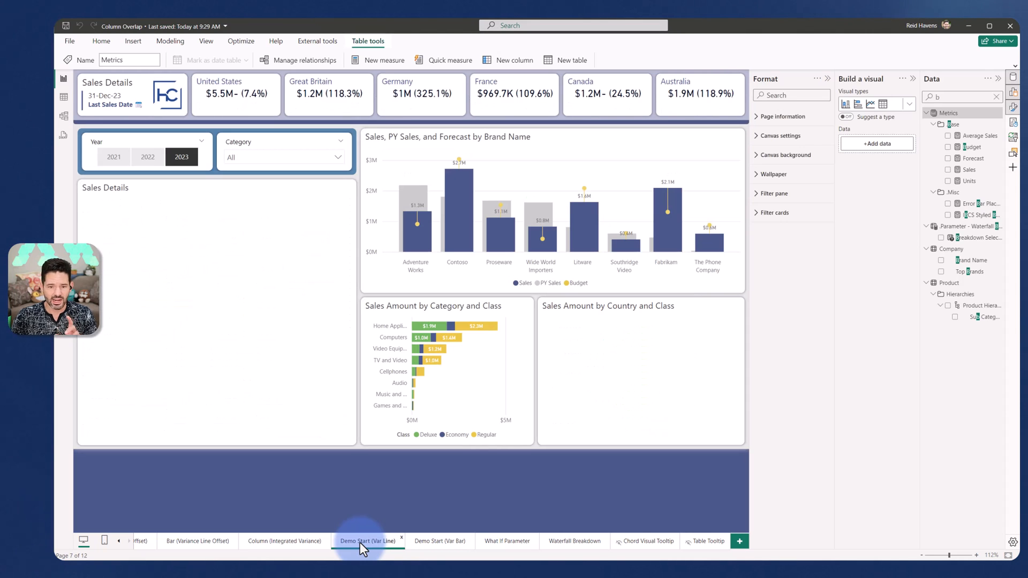
click(369, 541)
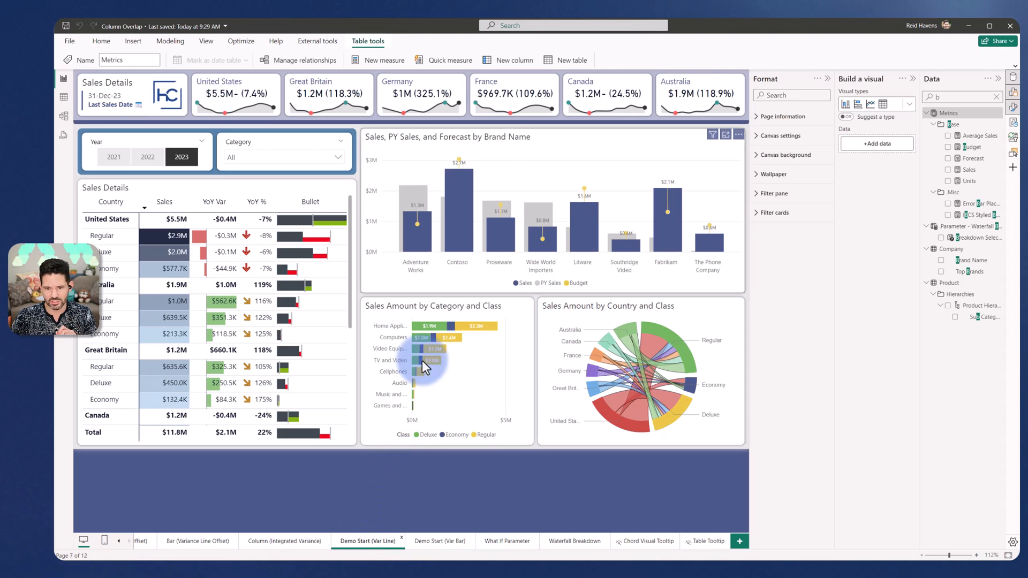
click(502, 137)
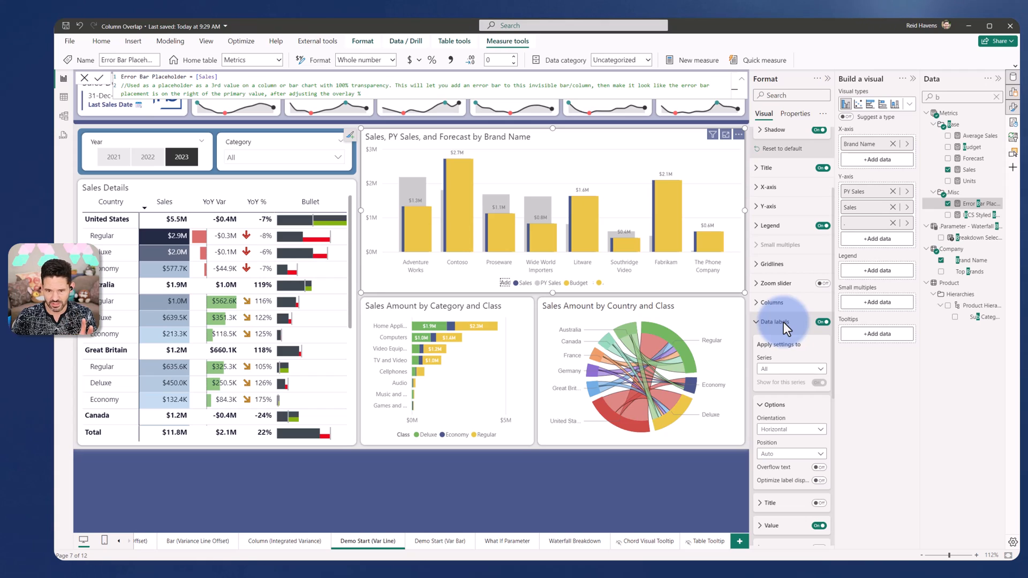
Step: Set the Error Bar Placeholder series columns to 100% transparency
click(772, 302)
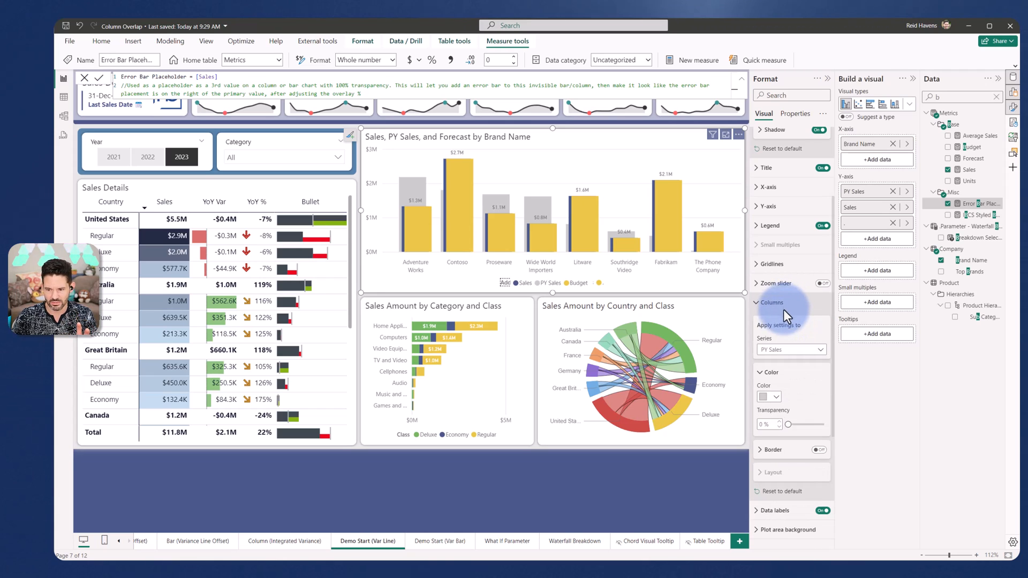
click(790, 349)
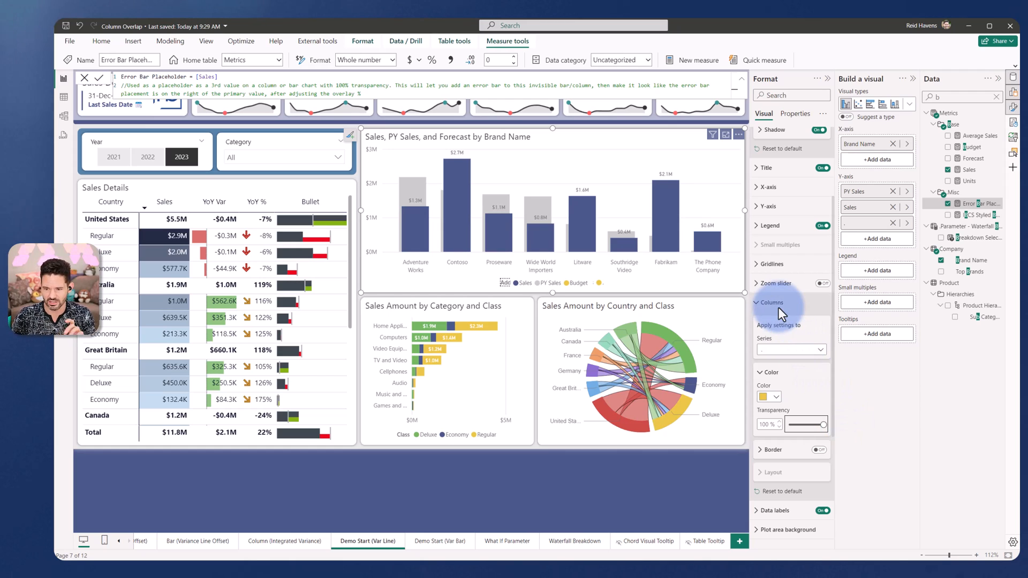
Step: Turn on error bars and style them red with marker border size 0
click(772, 302)
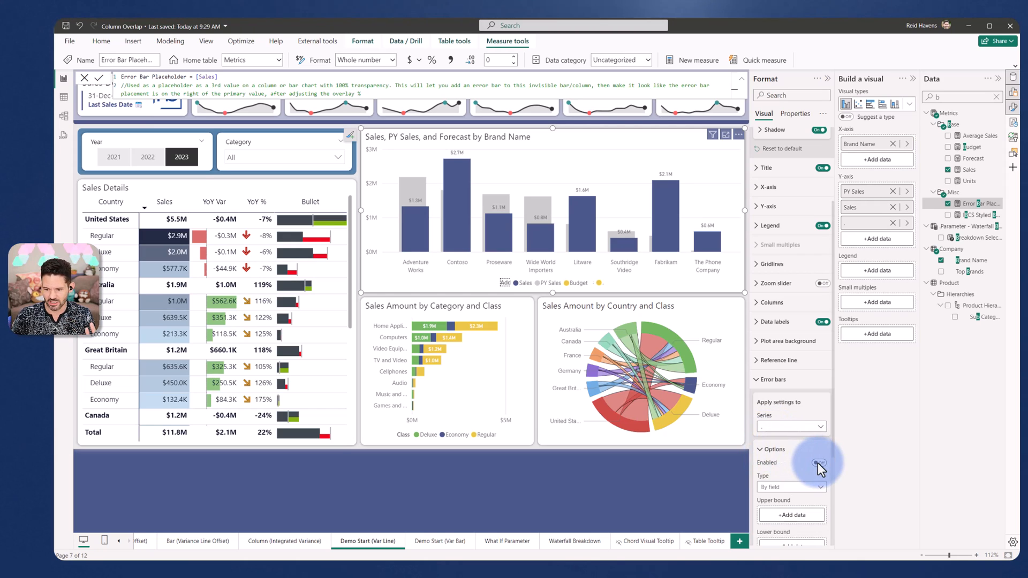
click(818, 463)
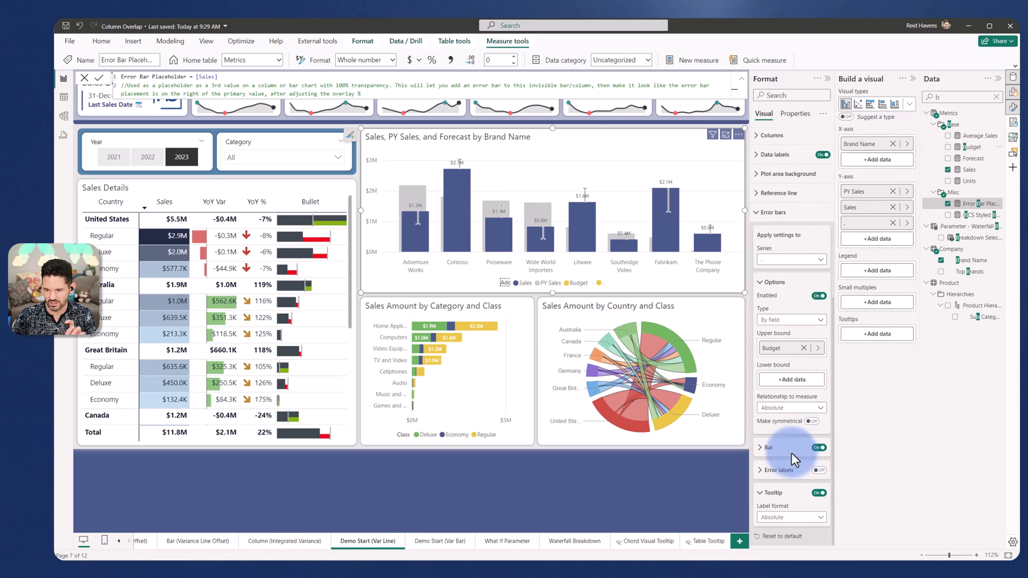
click(768, 452)
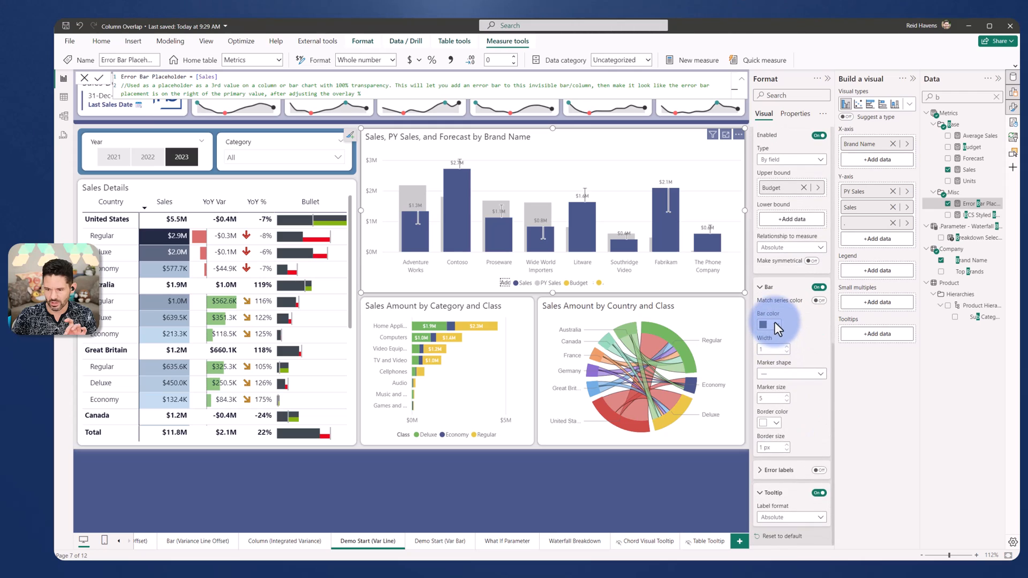
click(765, 325)
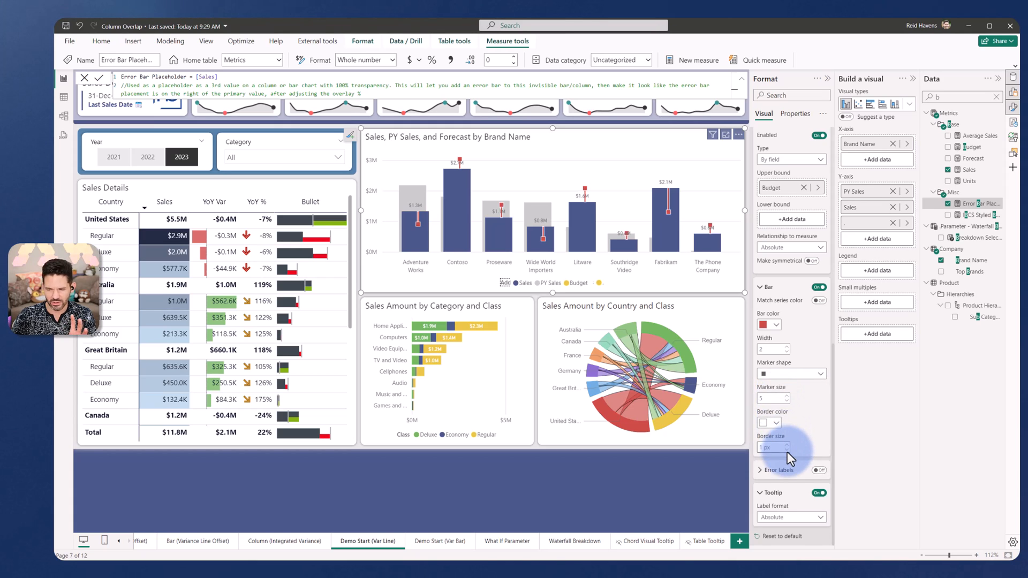
text(0)
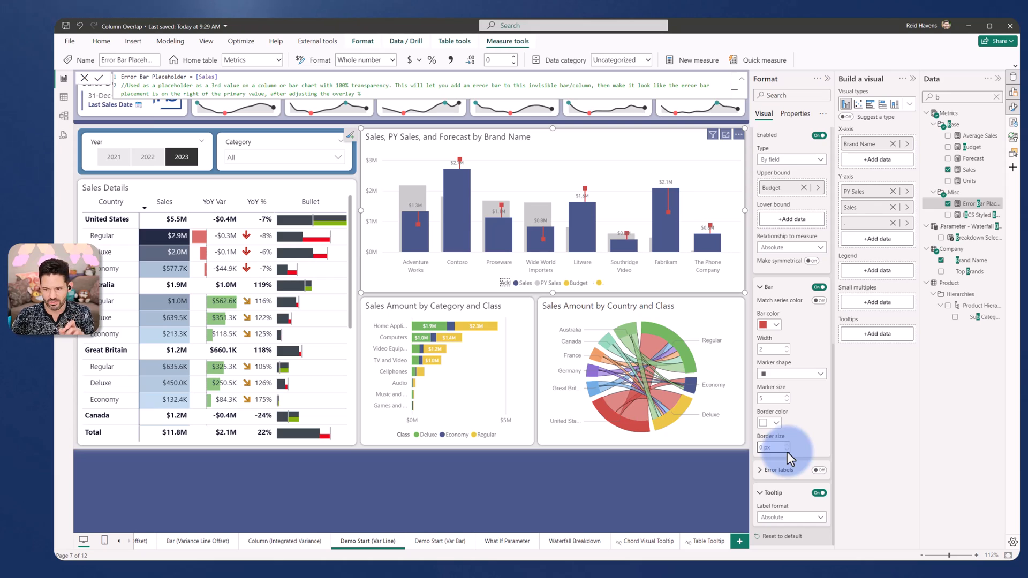
click(789, 517)
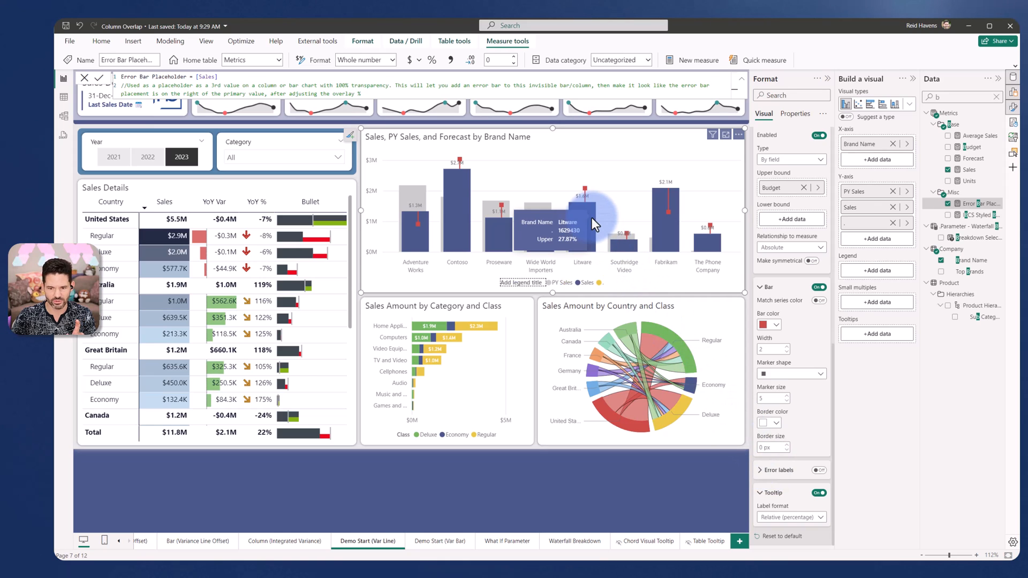
Step: Open the Columns formatting settings and apply them to All series
click(777, 211)
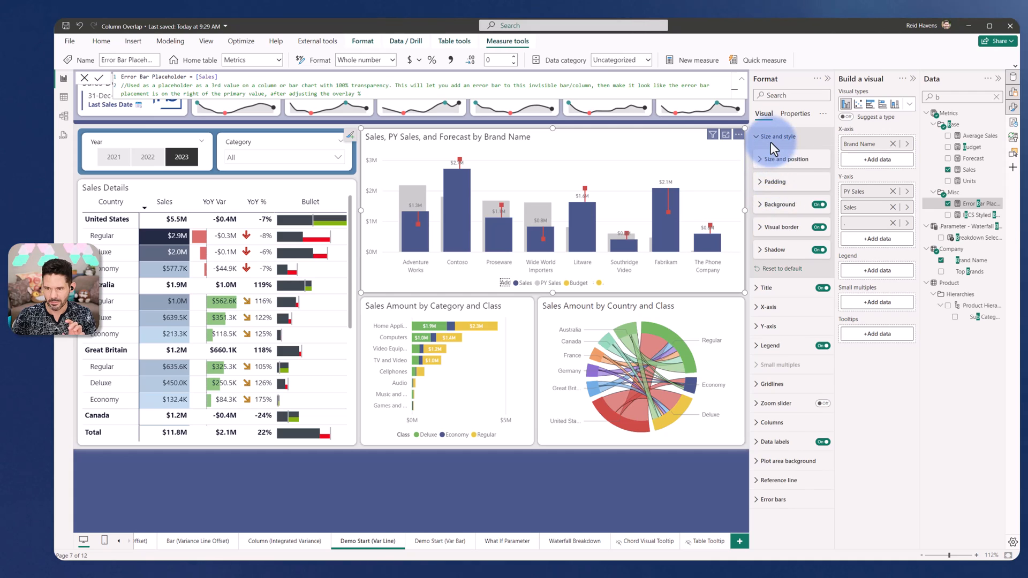
click(778, 137)
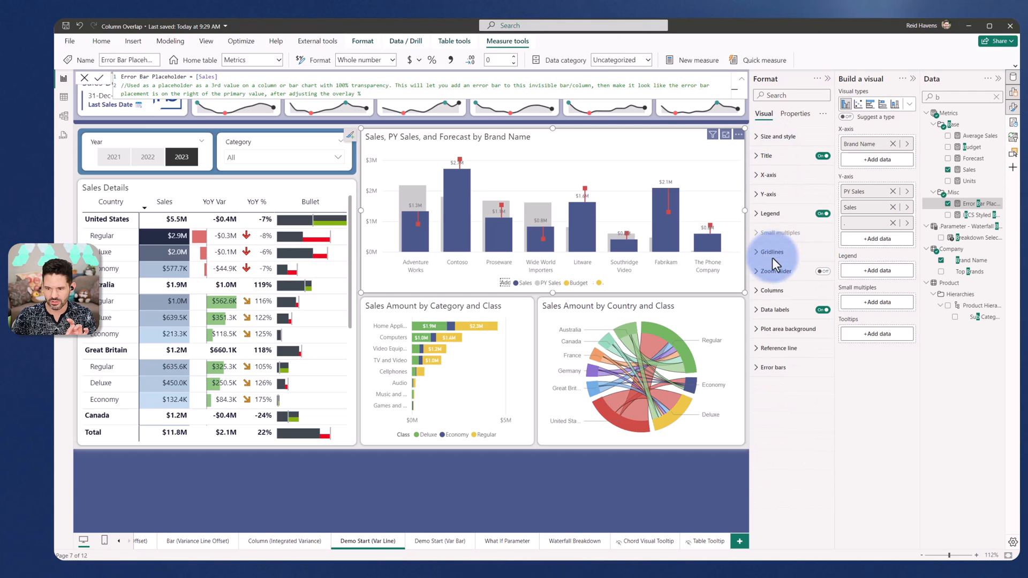
click(772, 290)
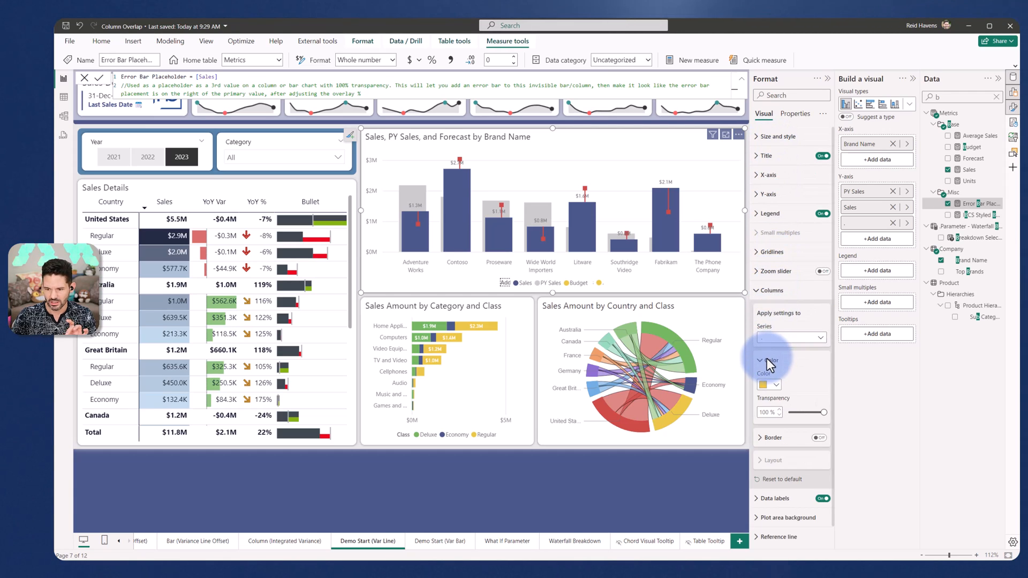
click(820, 337)
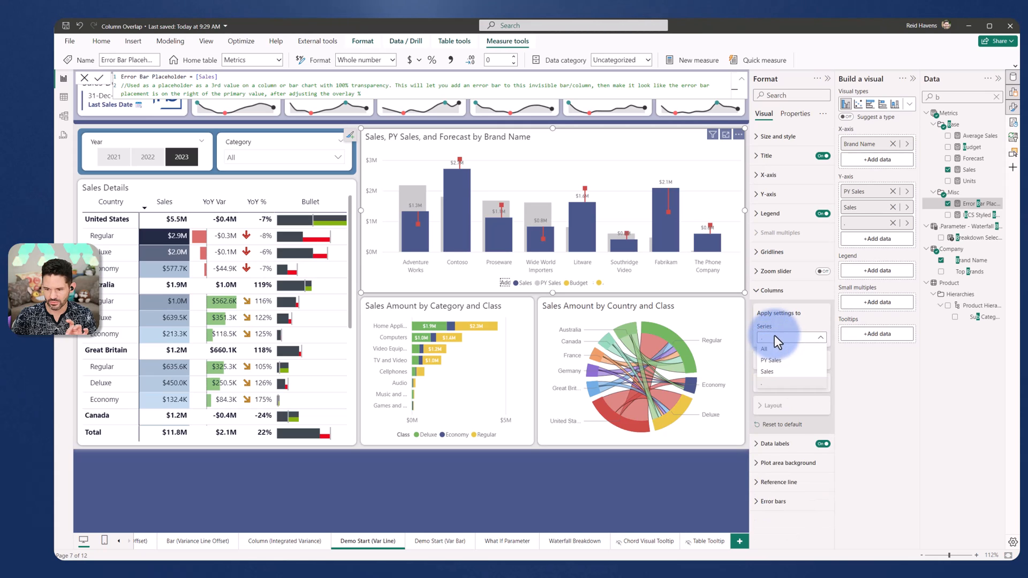
click(765, 348)
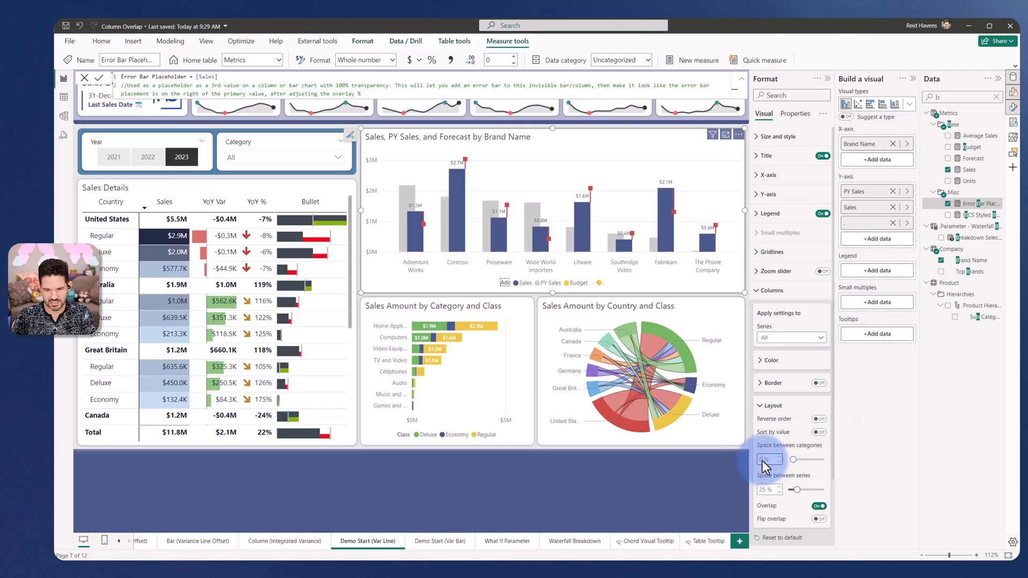
Step: Set space between categories to 0% and space between series to about 27%
drag(766, 459, 787, 459)
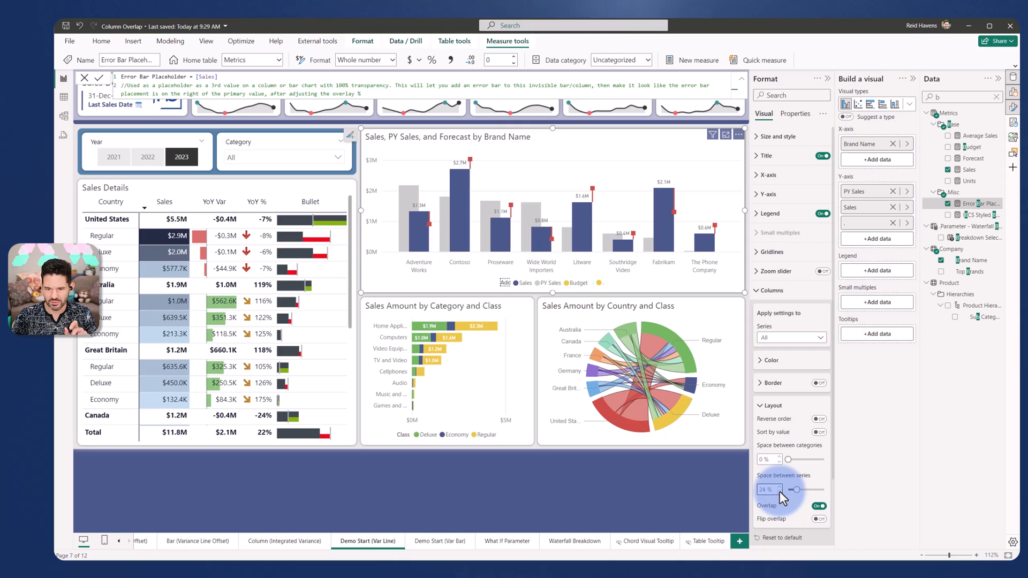
drag(787, 490, 797, 490)
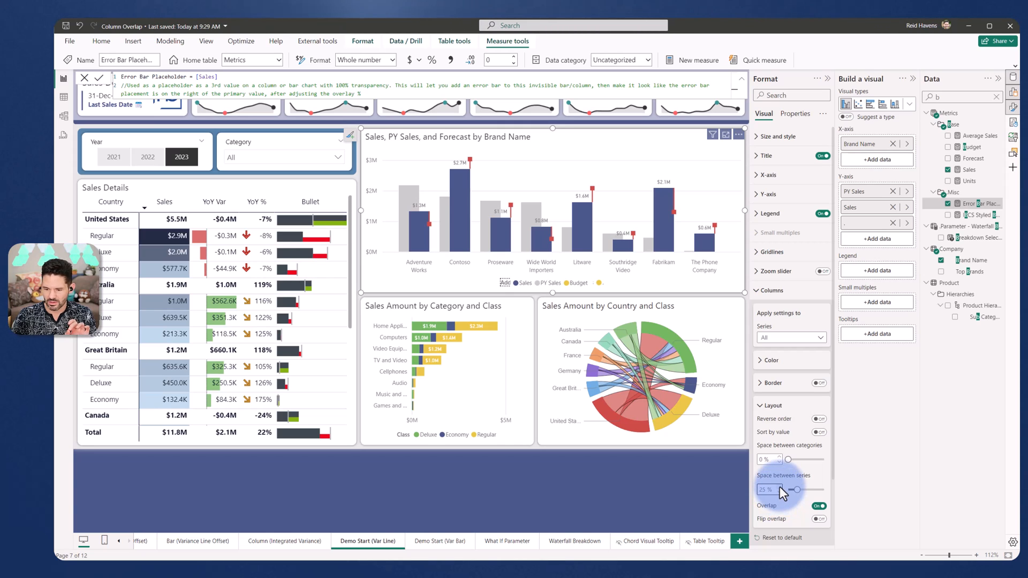
drag(787, 490, 796, 490)
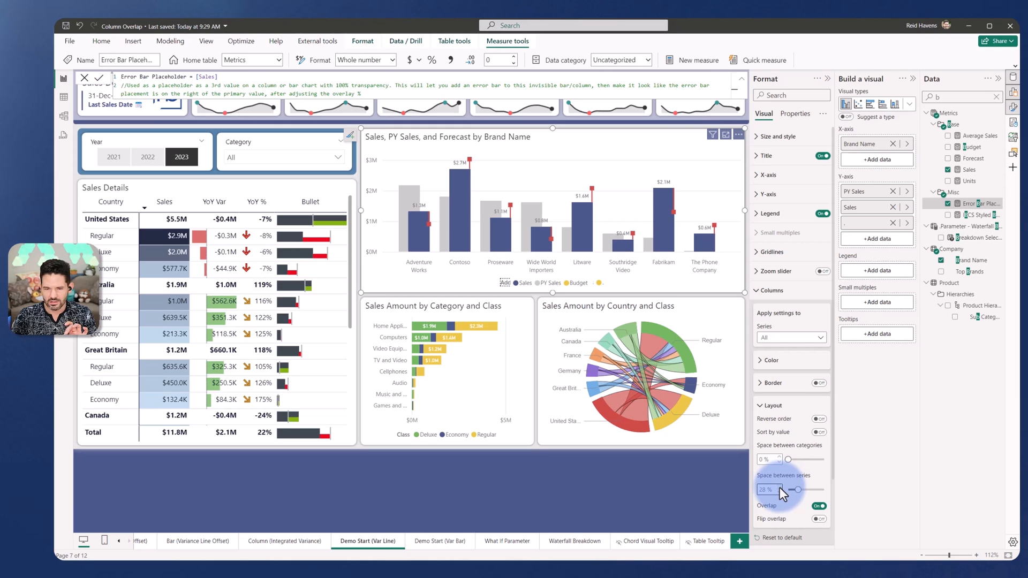
drag(797, 490, 795, 490)
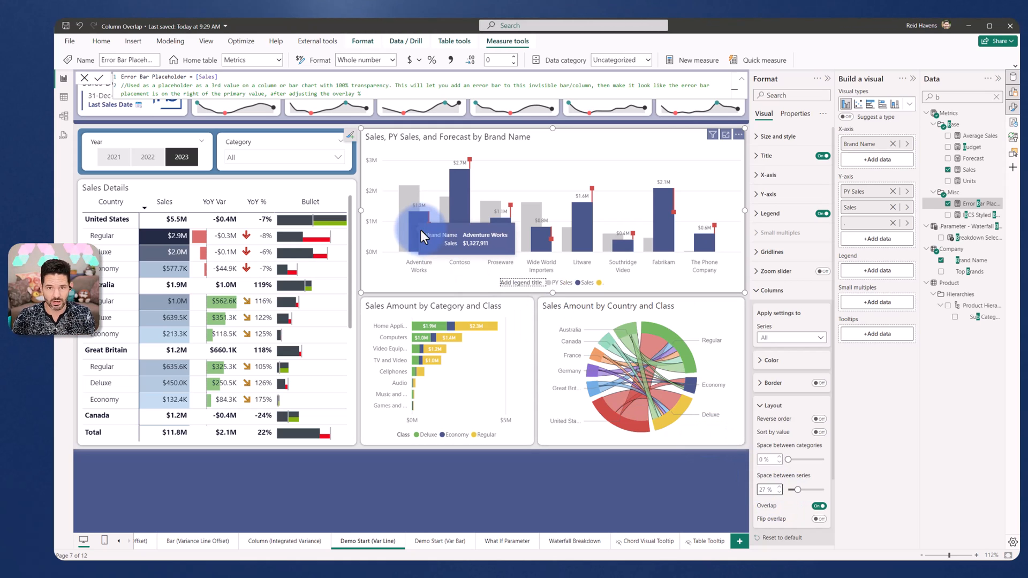
mouse_move(423, 236)
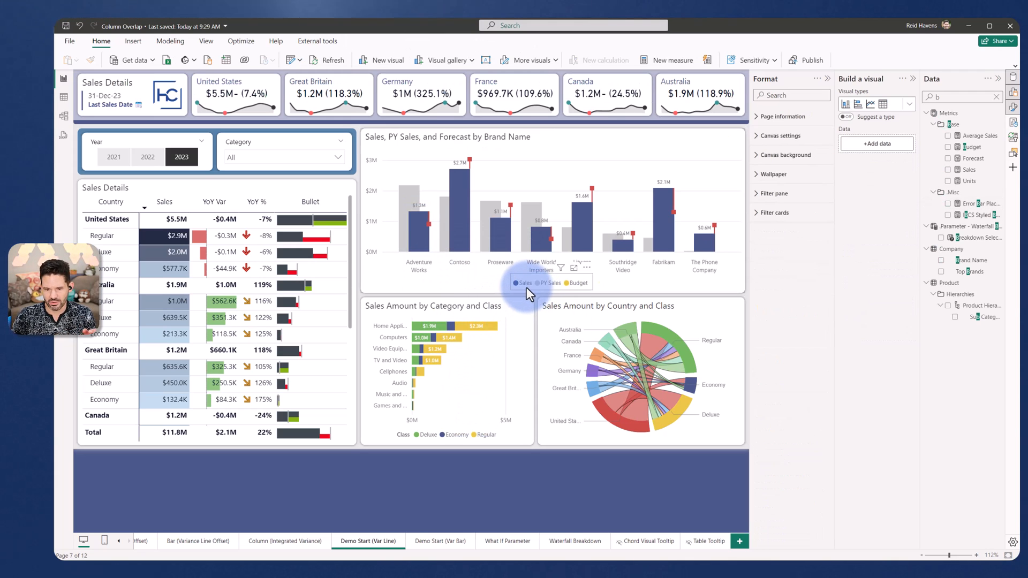
Step: Deselect the chart to review the Sales, PY Sales and red Budget legend
click(551, 282)
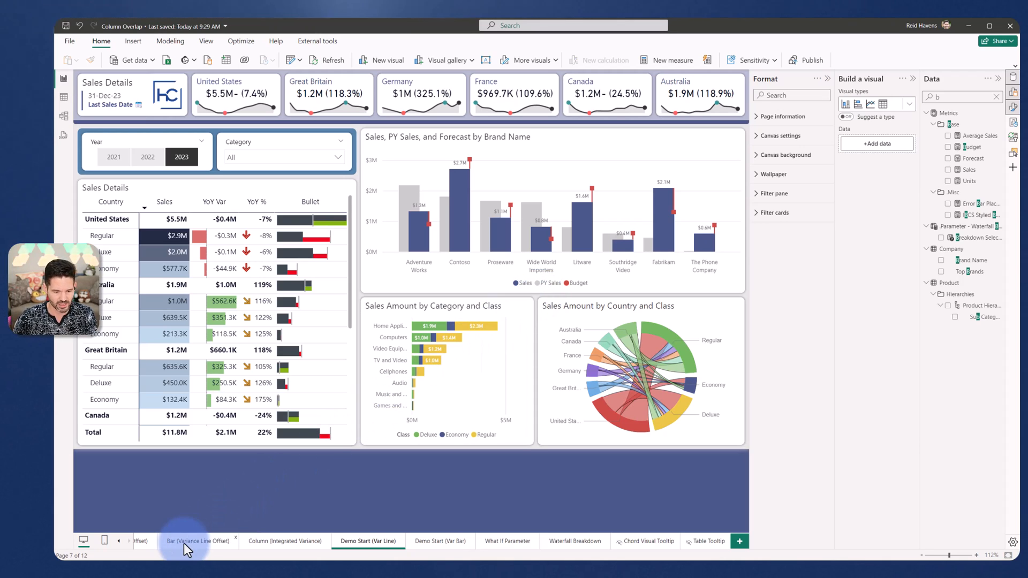
Step: Browse the Bar and Column variance pages and inspect a column chart's error bars
click(287, 541)
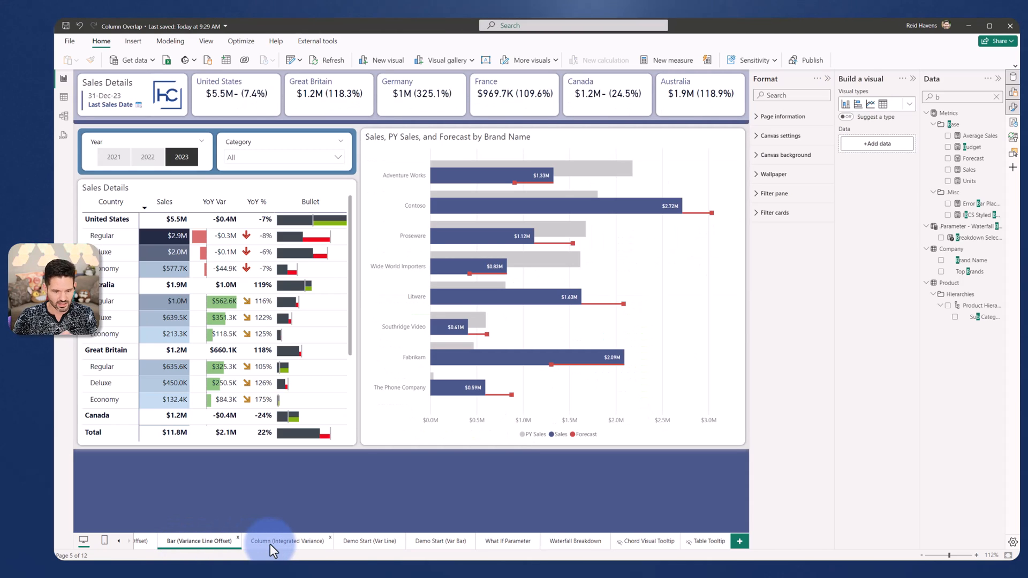
click(286, 541)
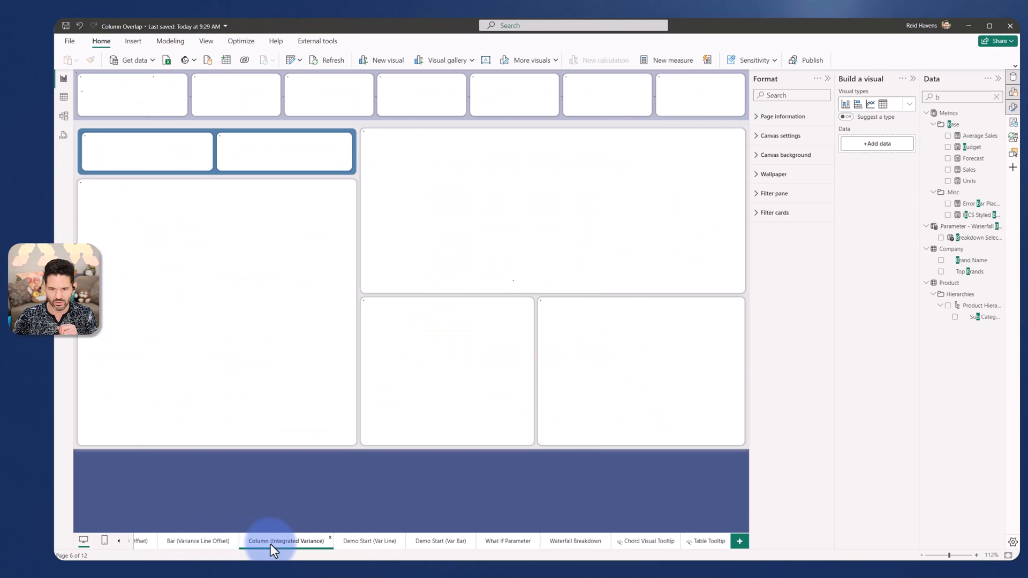
click(286, 541)
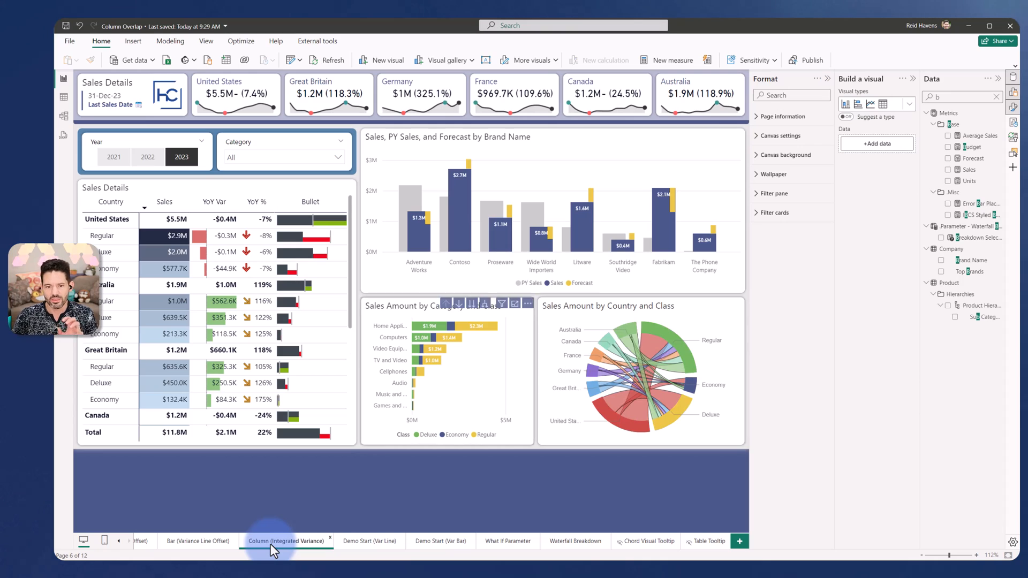
click(554, 138)
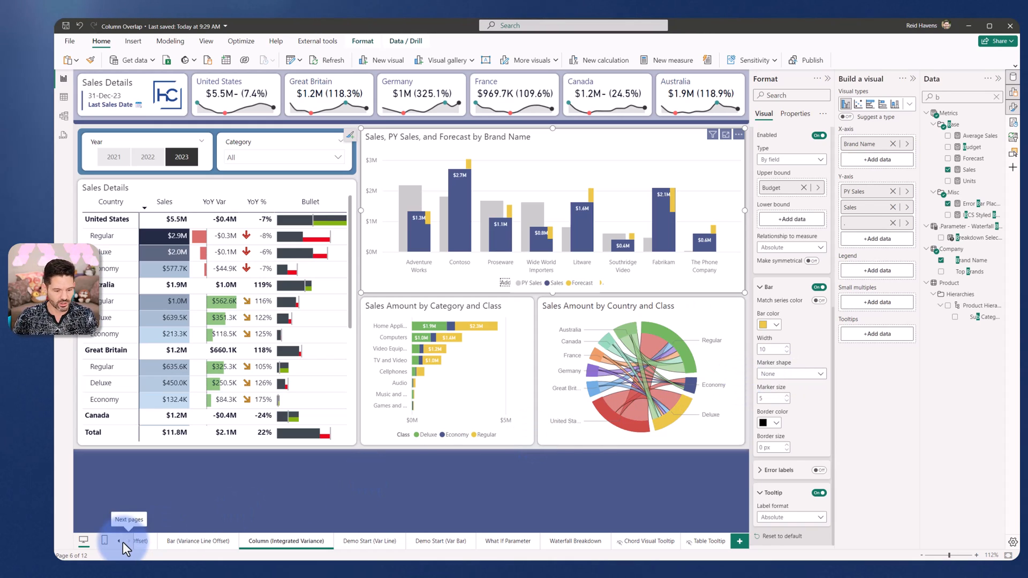
Step: Visit the Report page, then open the Column (Variance Line Offset) page
click(118, 541)
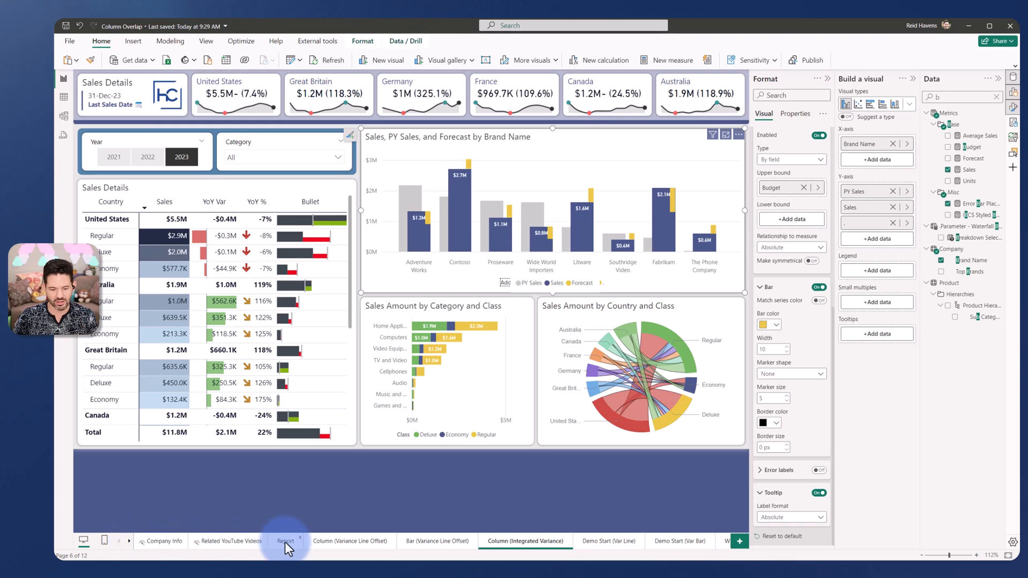
click(146, 157)
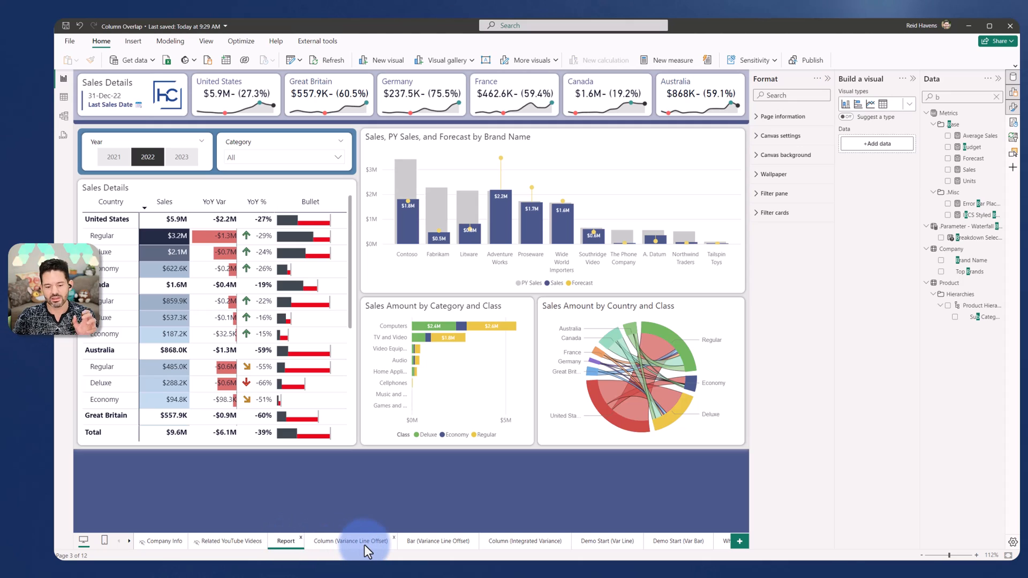
click(350, 541)
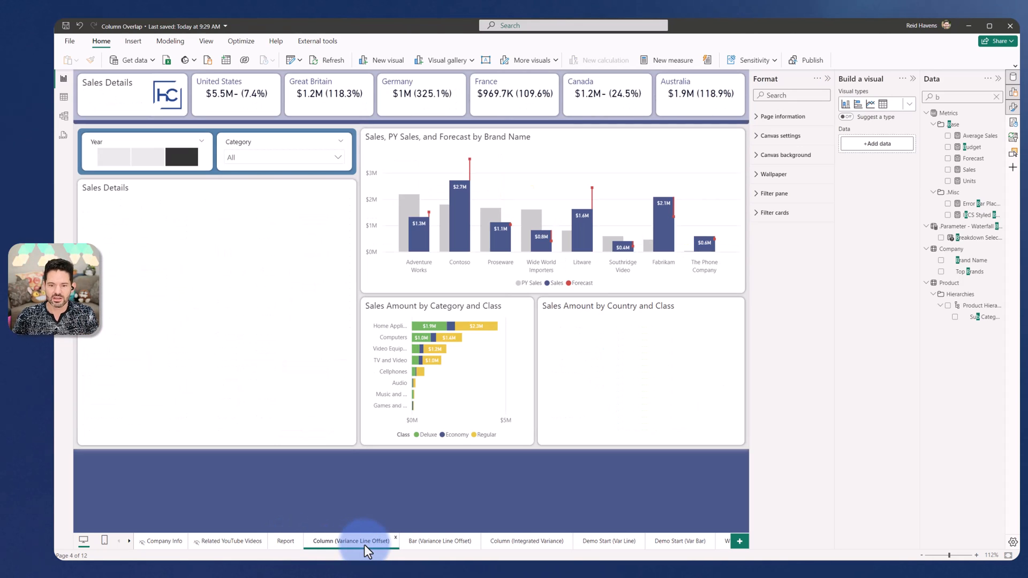